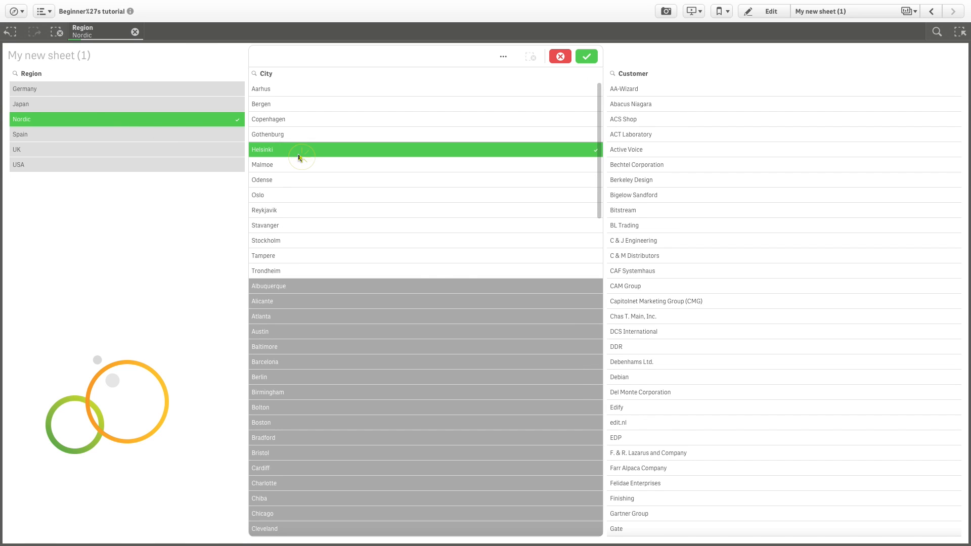
# Add Malmoe to the Helsinki city selection, then clear all selections to unfilter the sheet
pyautogui.click(281, 164)
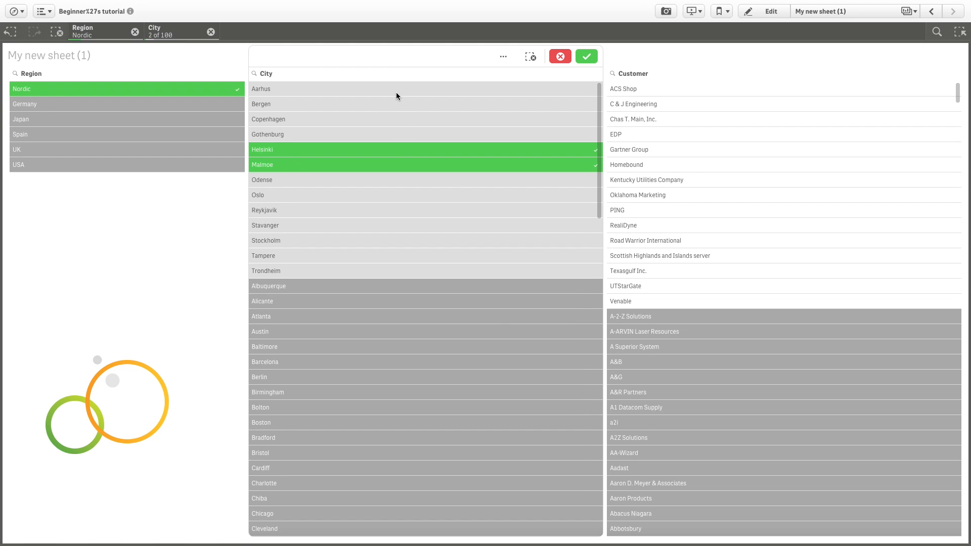
pyautogui.moveTo(386, 159)
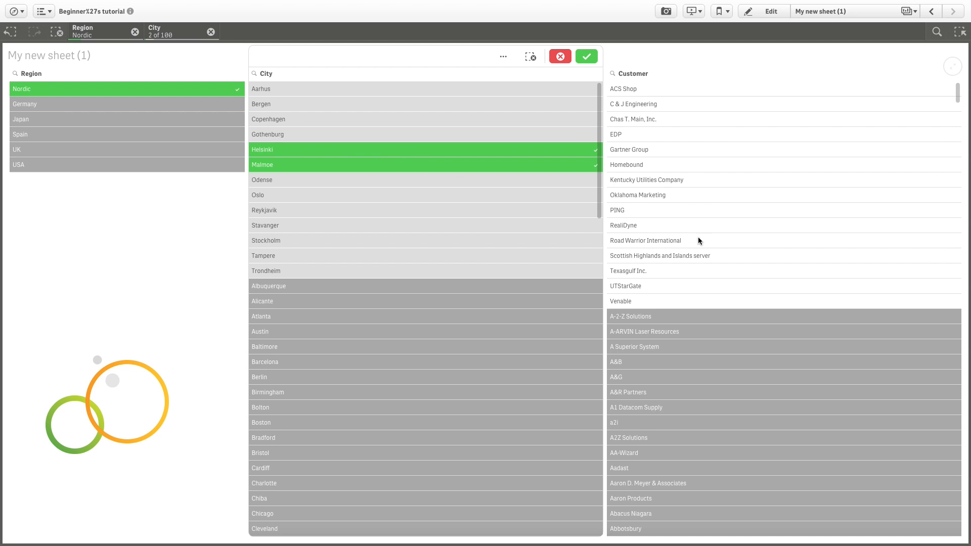
pyautogui.moveTo(628, 393)
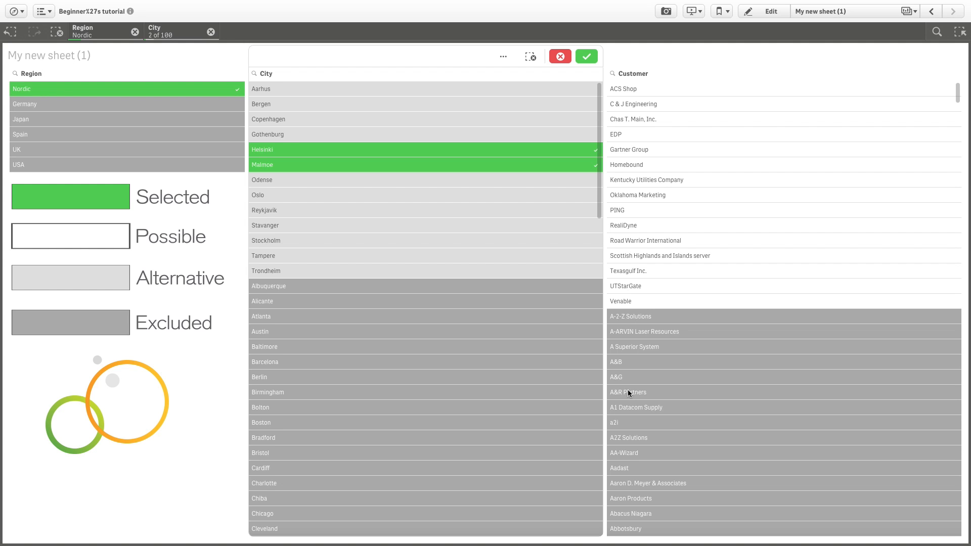
pyautogui.click(561, 56)
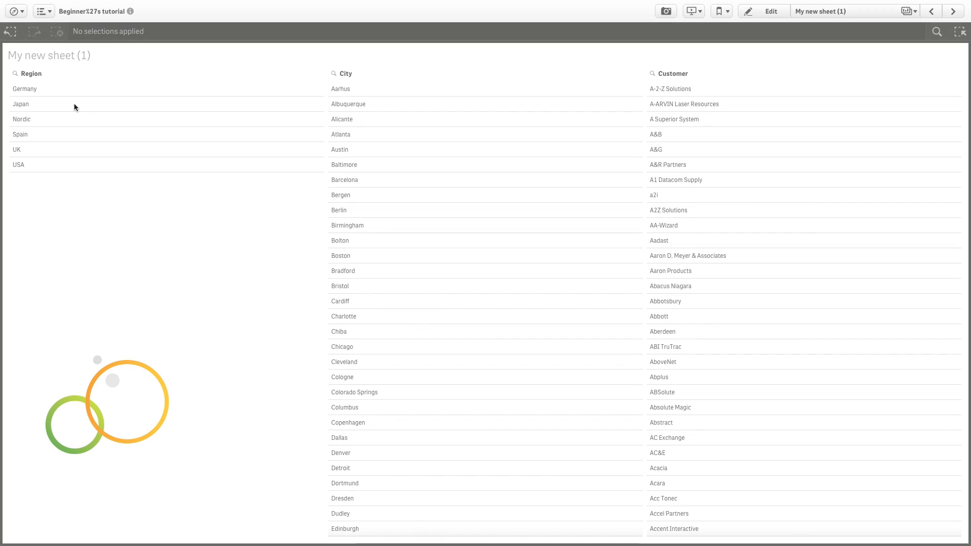
# Select Japan in the Region pane and scroll through the narrowed Customer list
pyautogui.click(21, 103)
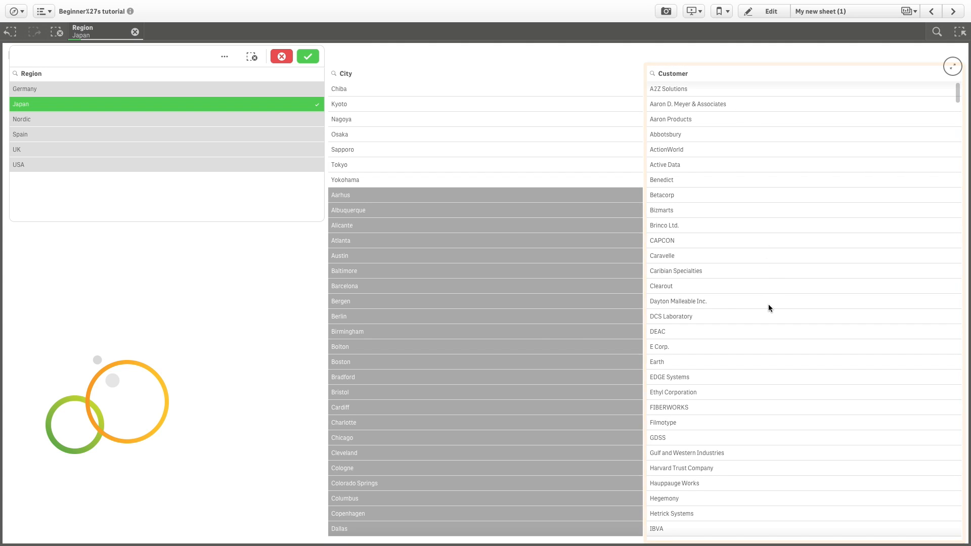
pyautogui.scroll(-3)
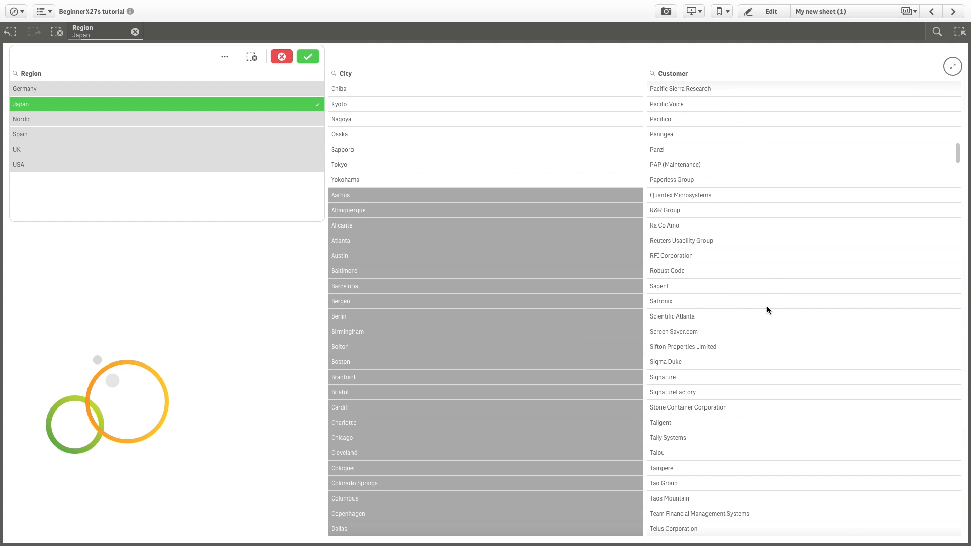
pyautogui.scroll(-3)
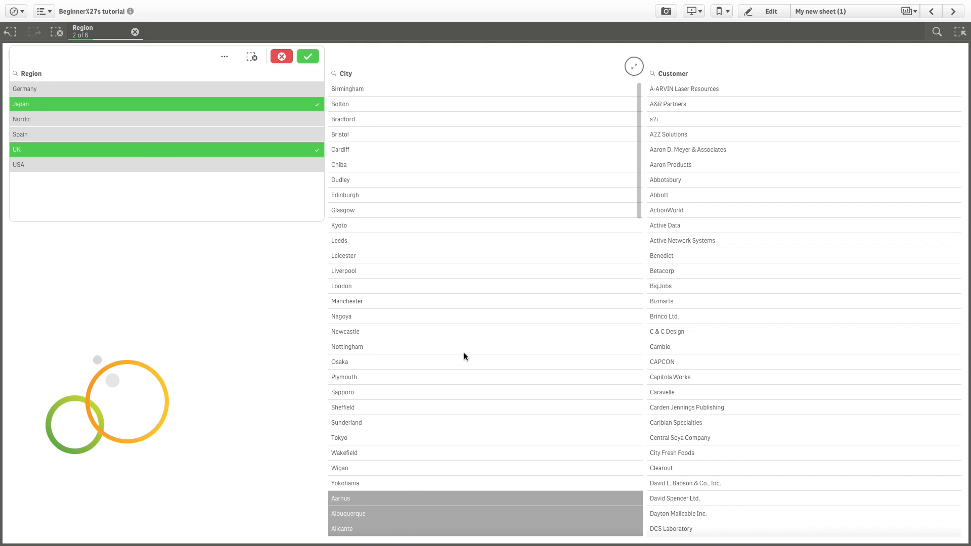
pyautogui.moveTo(456, 349)
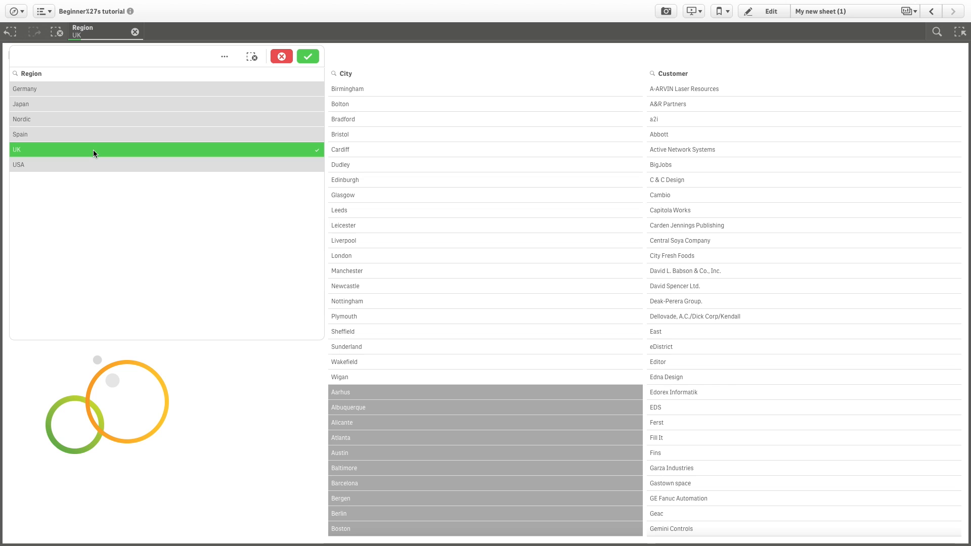
# Deselect UK in the Region pane so nothing is filtered
pyautogui.click(281, 57)
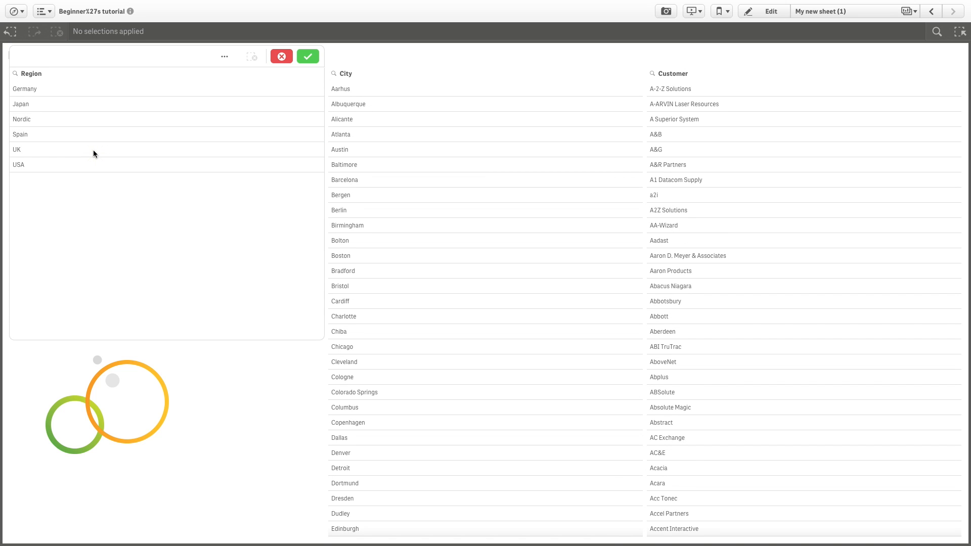
pyautogui.moveTo(100, 154)
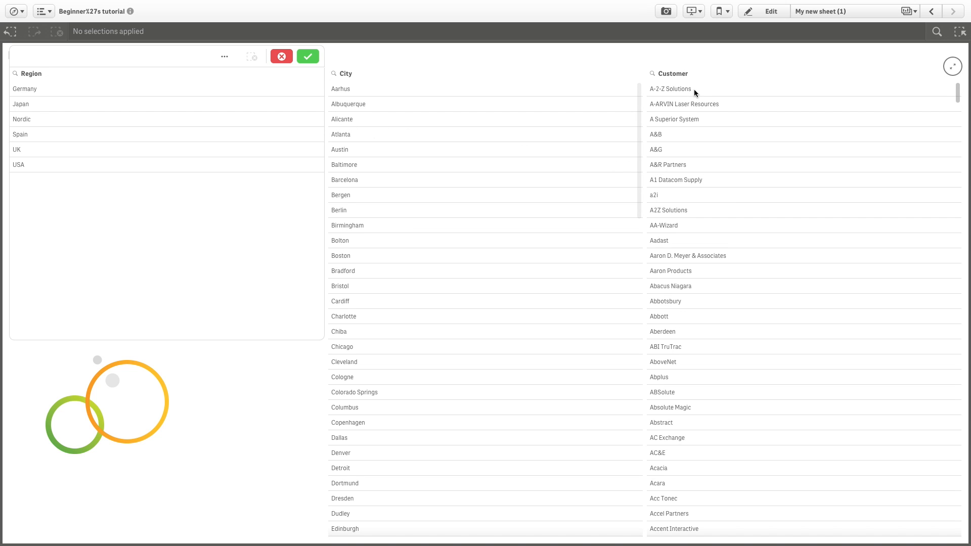
pyautogui.moveTo(665, 53)
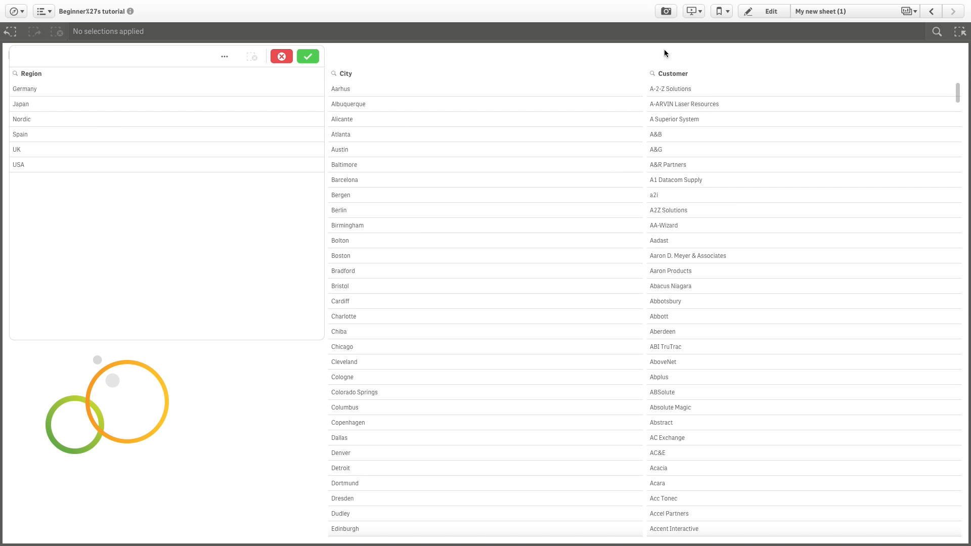
pyautogui.moveTo(386, 85)
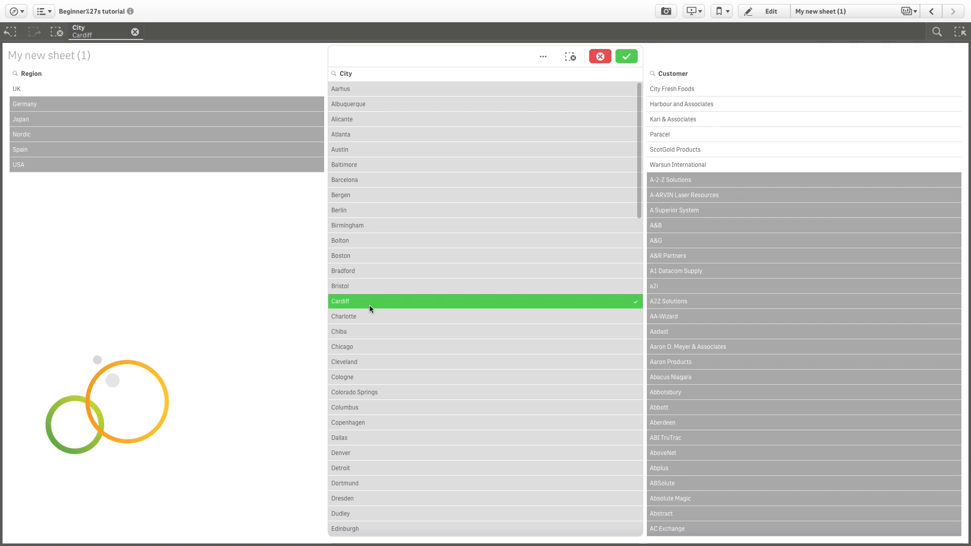
pyautogui.moveTo(360, 307)
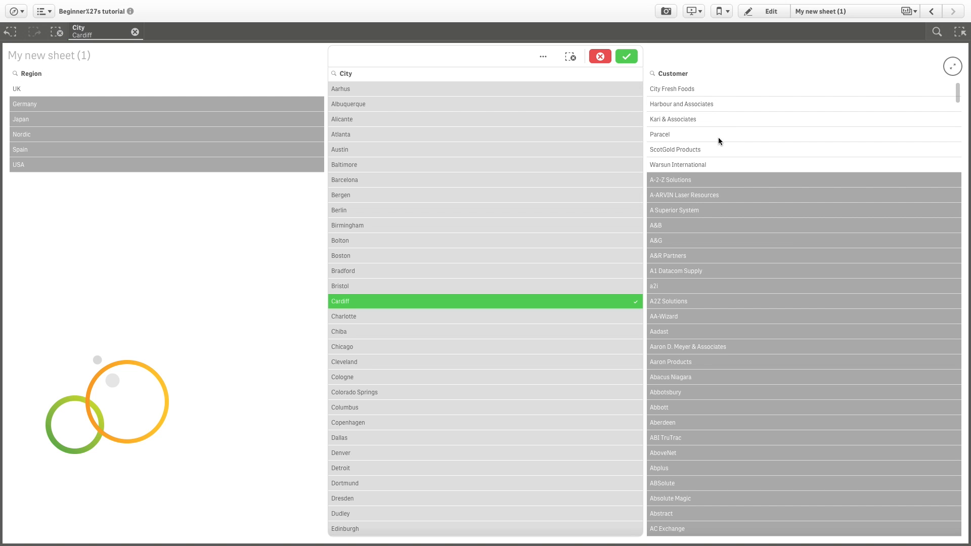
pyautogui.moveTo(715, 156)
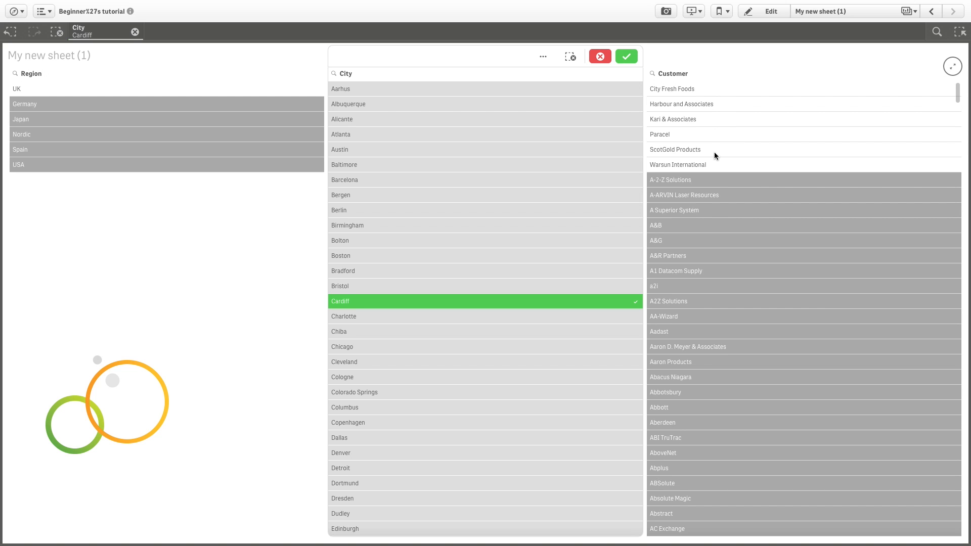
pyautogui.moveTo(691, 161)
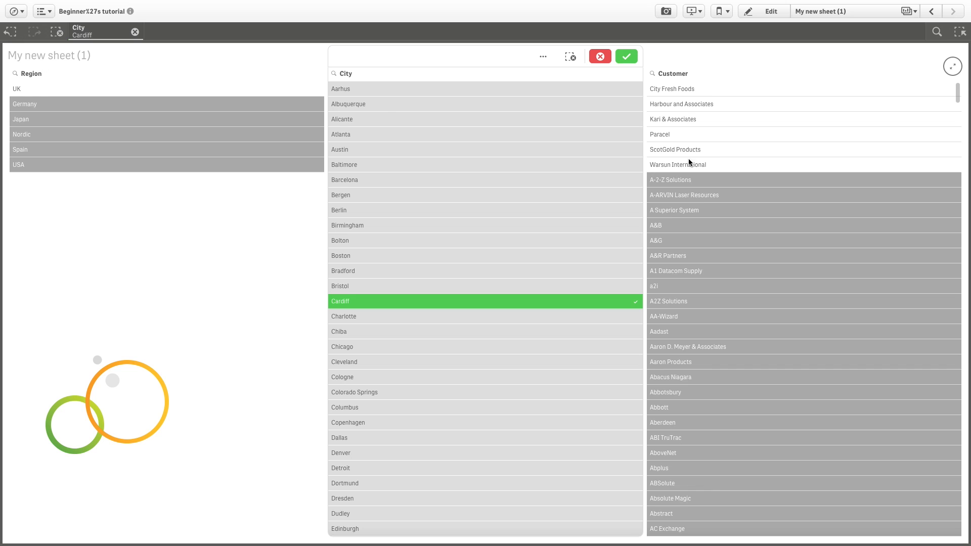
pyautogui.moveTo(595, 194)
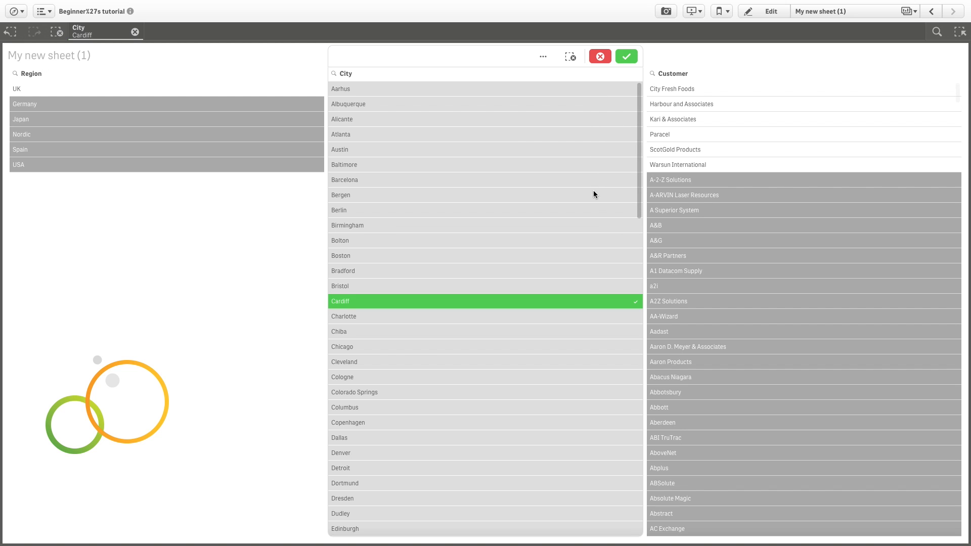
pyautogui.moveTo(594, 212)
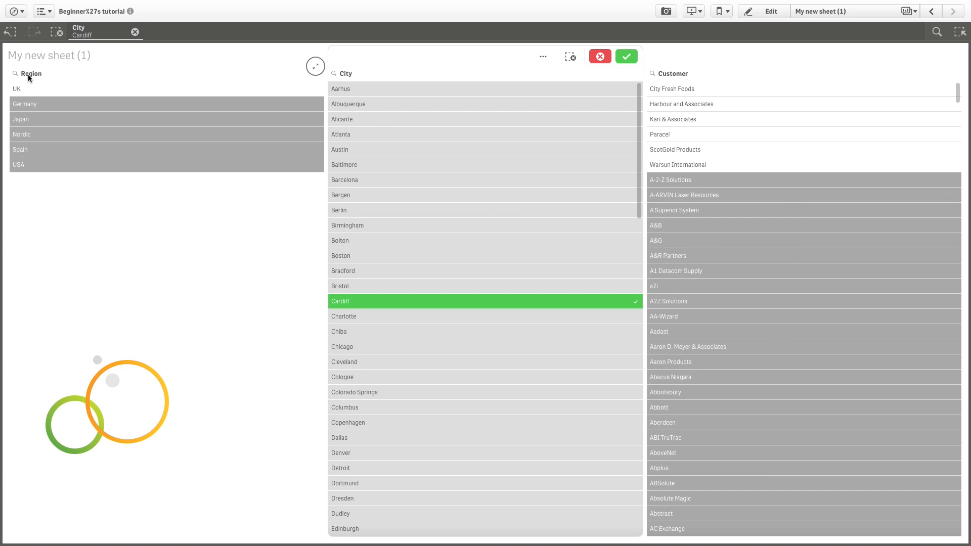
pyautogui.moveTo(27, 94)
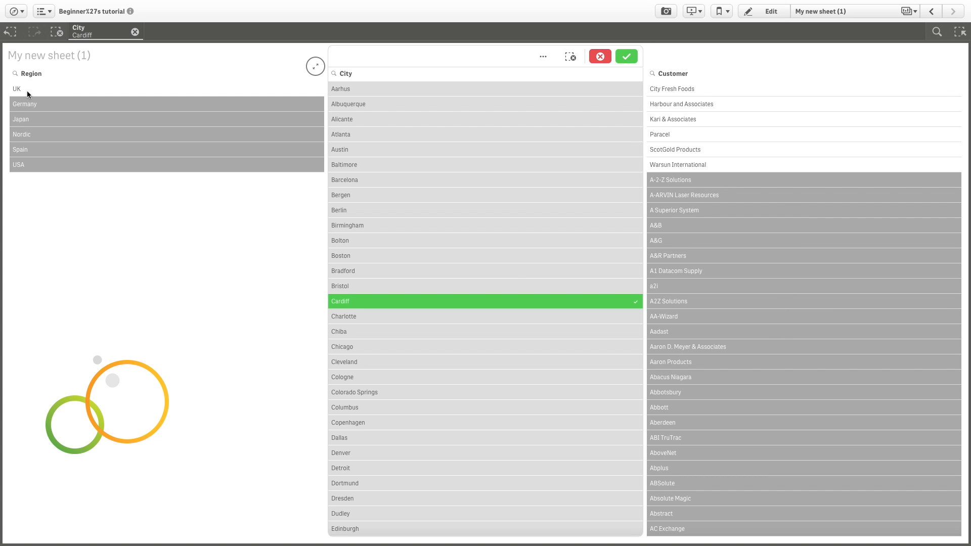
pyautogui.moveTo(49, 96)
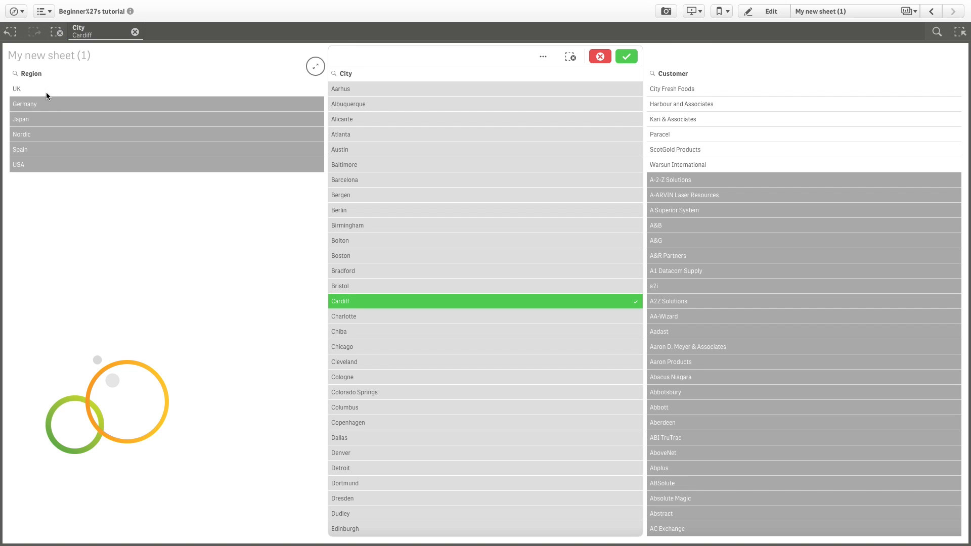
pyautogui.moveTo(49, 106)
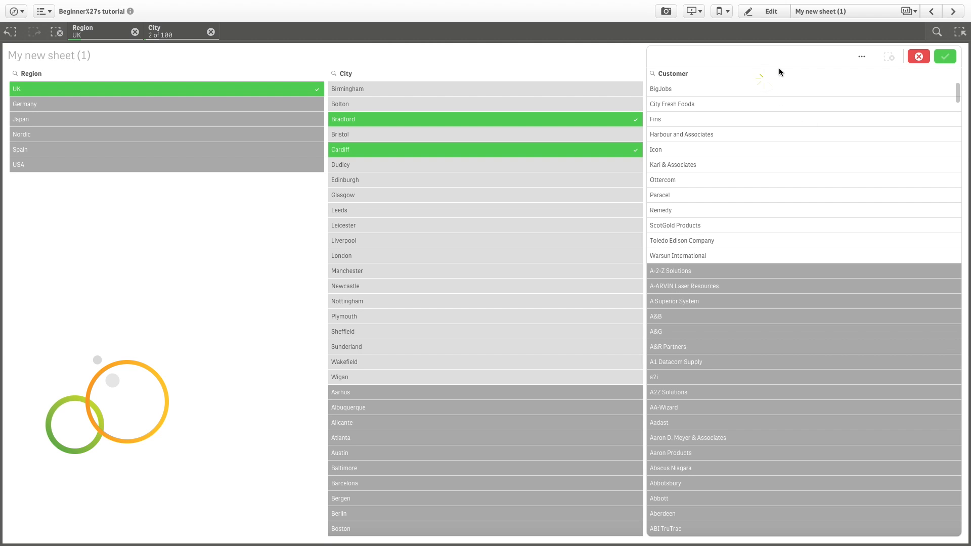
# Select all possible customers via the Customer listbox's extra selection commands
pyautogui.click(862, 56)
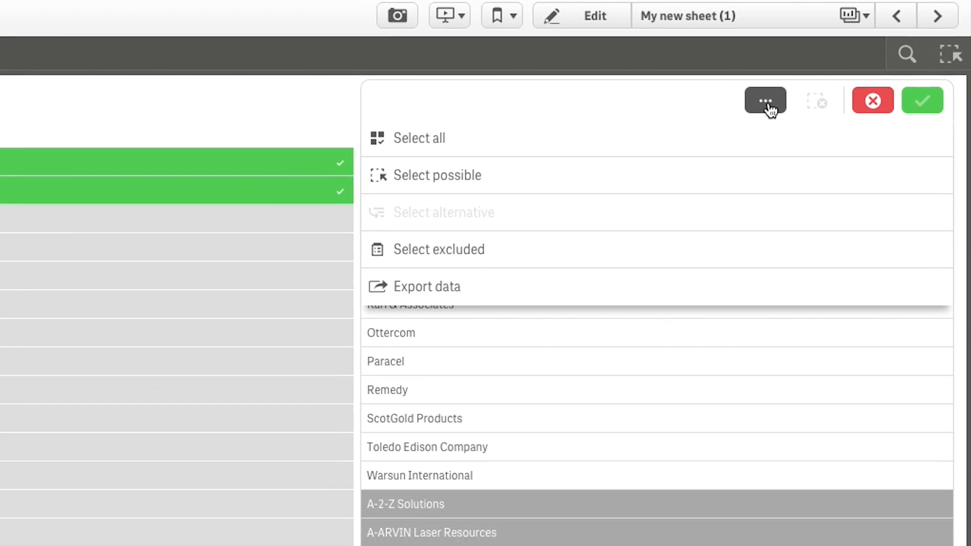
pyautogui.click(764, 101)
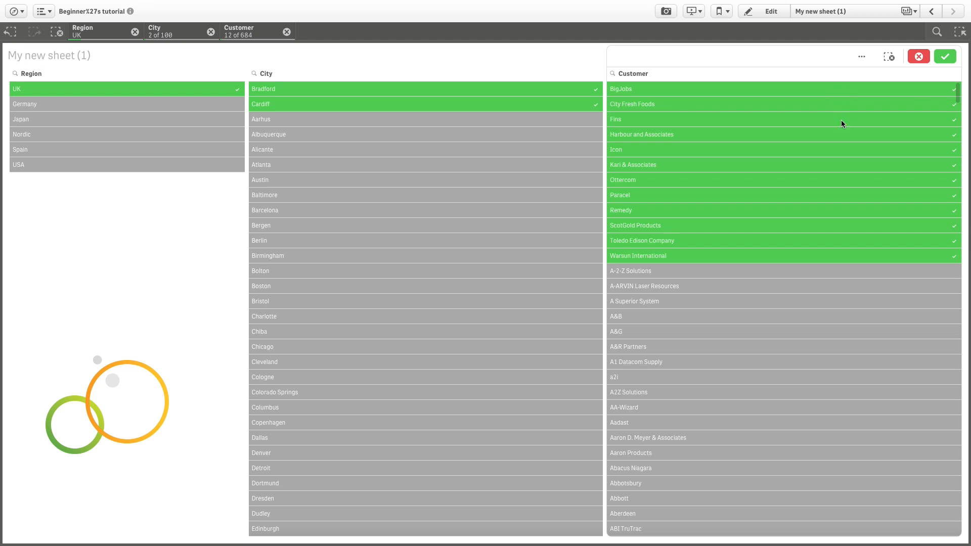
pyautogui.moveTo(847, 155)
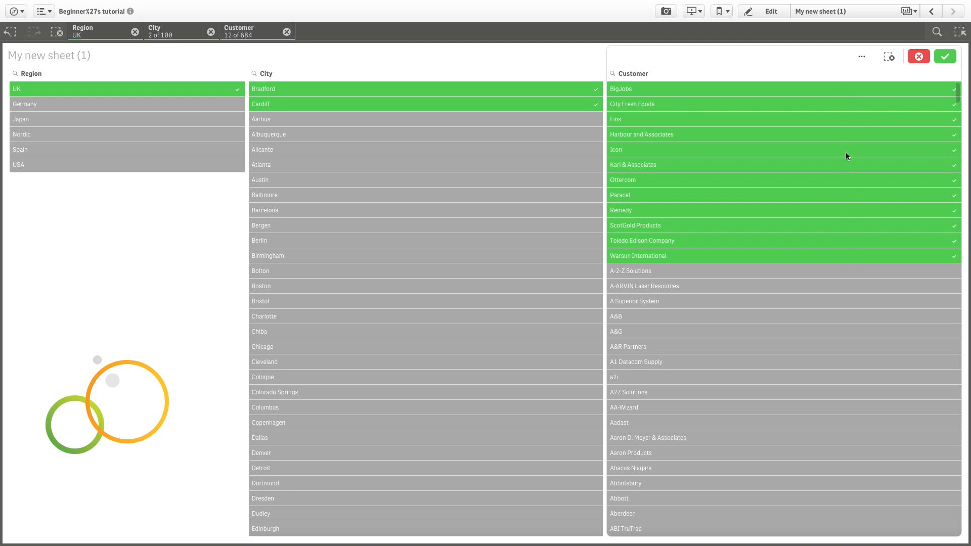
pyautogui.moveTo(861, 57)
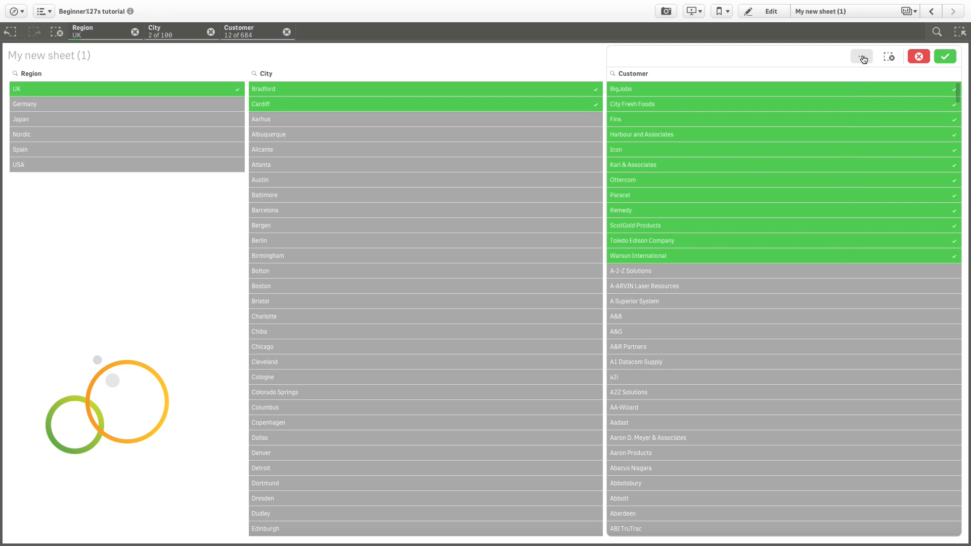
pyautogui.click(862, 57)
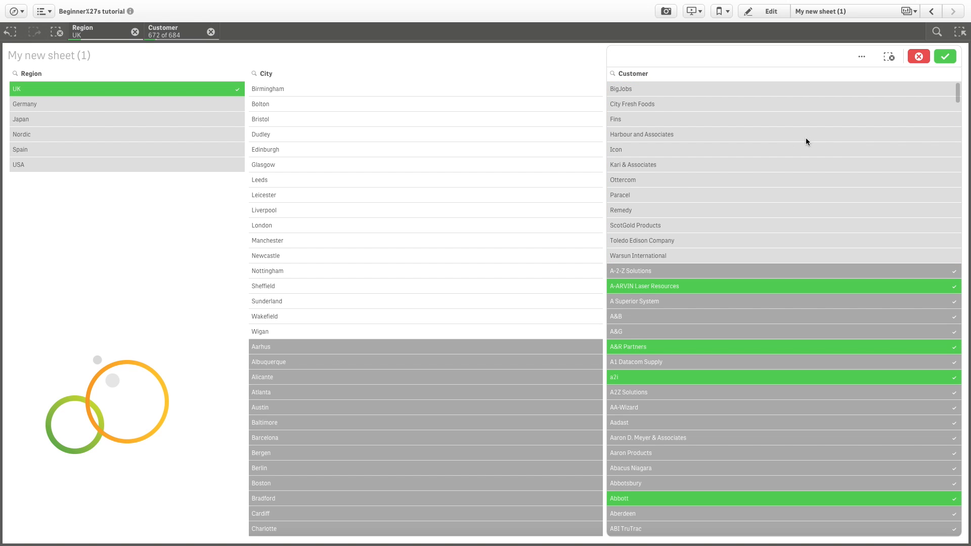
# Narrow customers to the twelve UK ones, then select all customers again
pyautogui.click(862, 56)
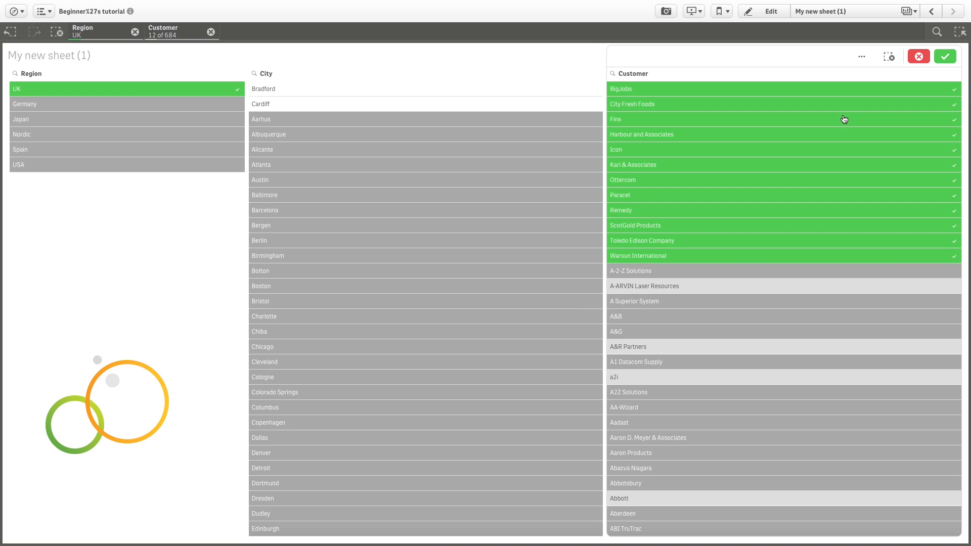
pyautogui.moveTo(813, 154)
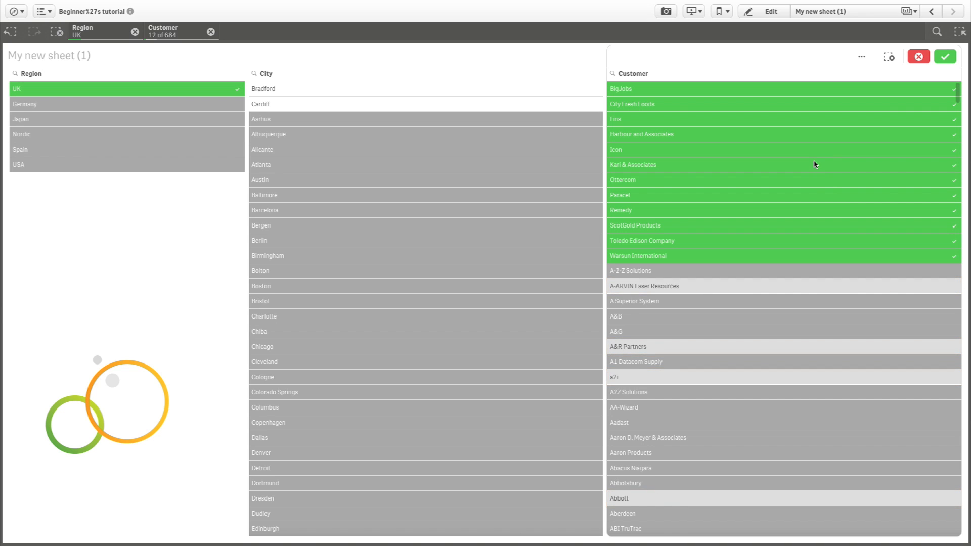
pyautogui.click(861, 56)
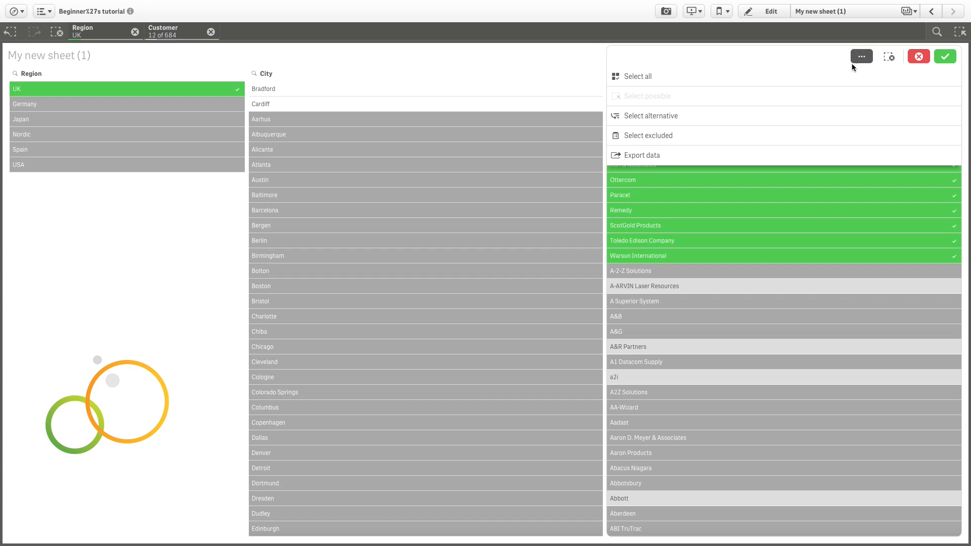
pyautogui.click(637, 76)
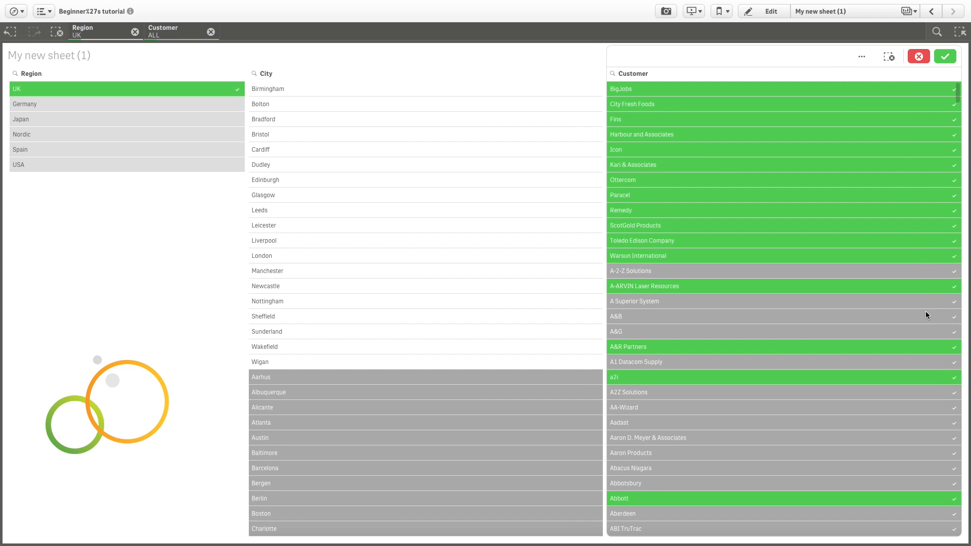
pyautogui.moveTo(902, 445)
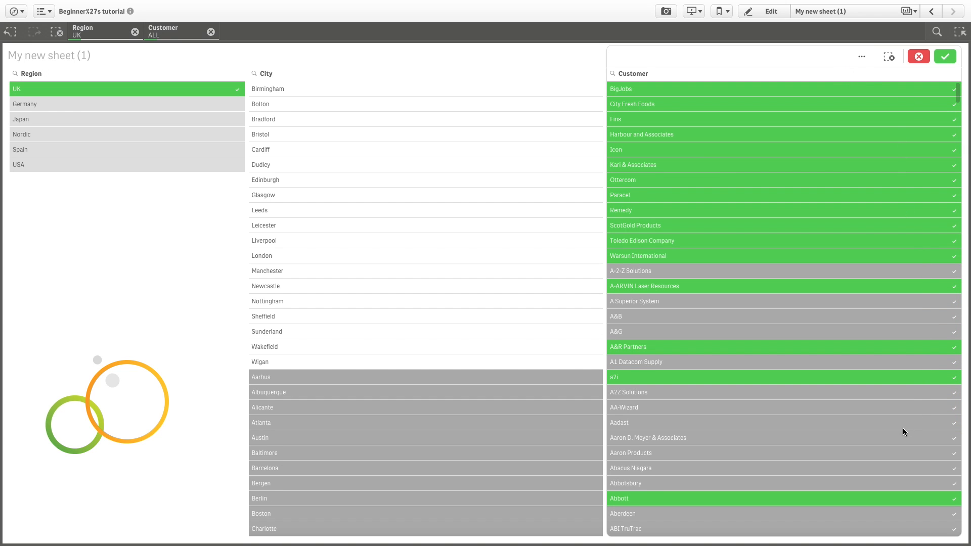
pyautogui.moveTo(924, 103)
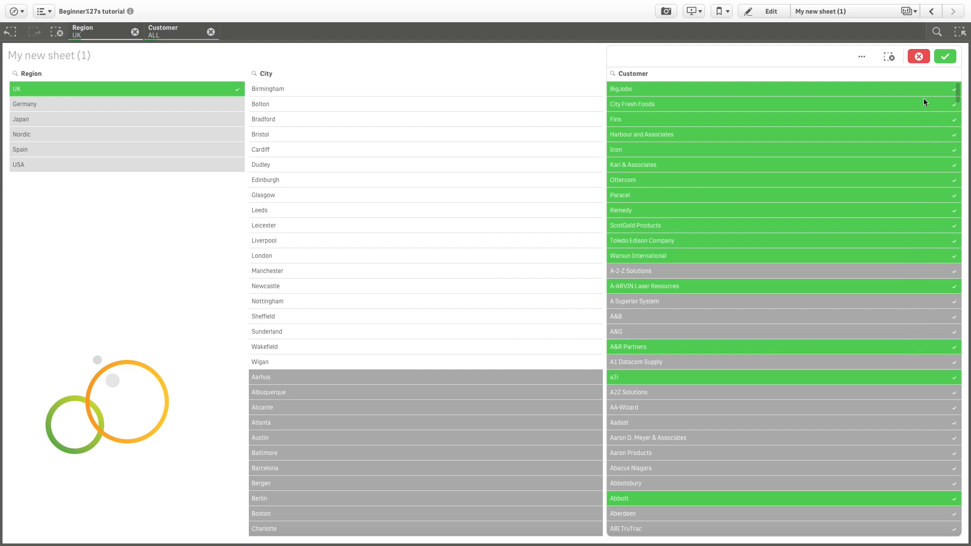
pyautogui.moveTo(933, 247)
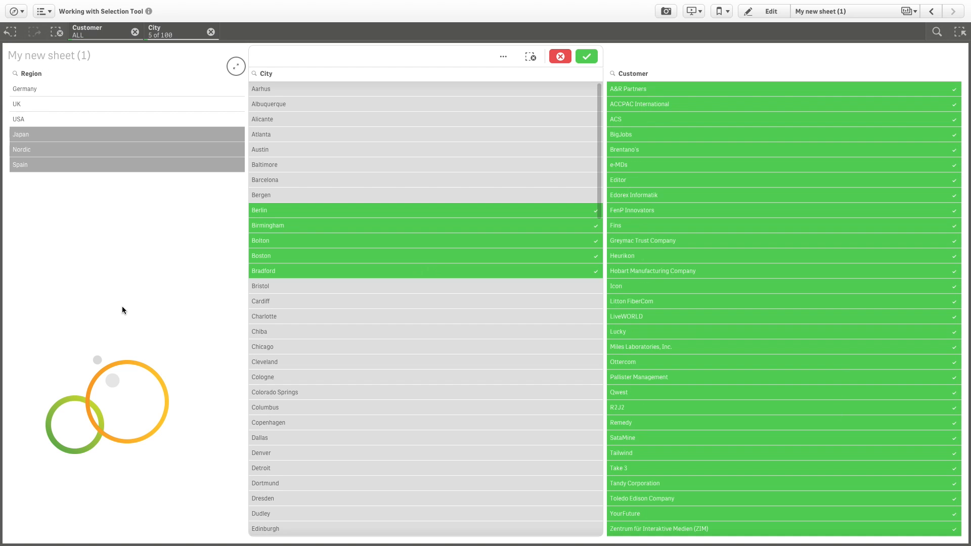
pyautogui.moveTo(97, 120)
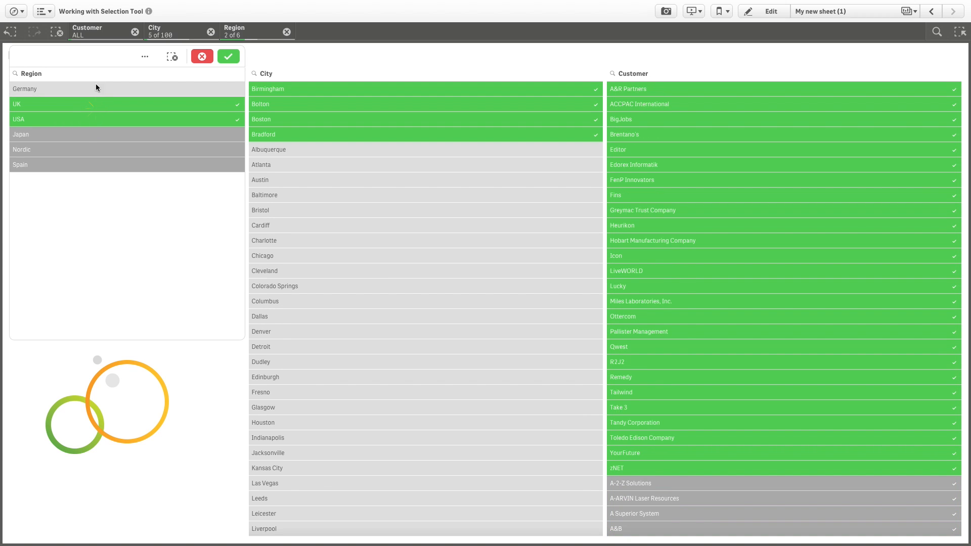
pyautogui.moveTo(257, 43)
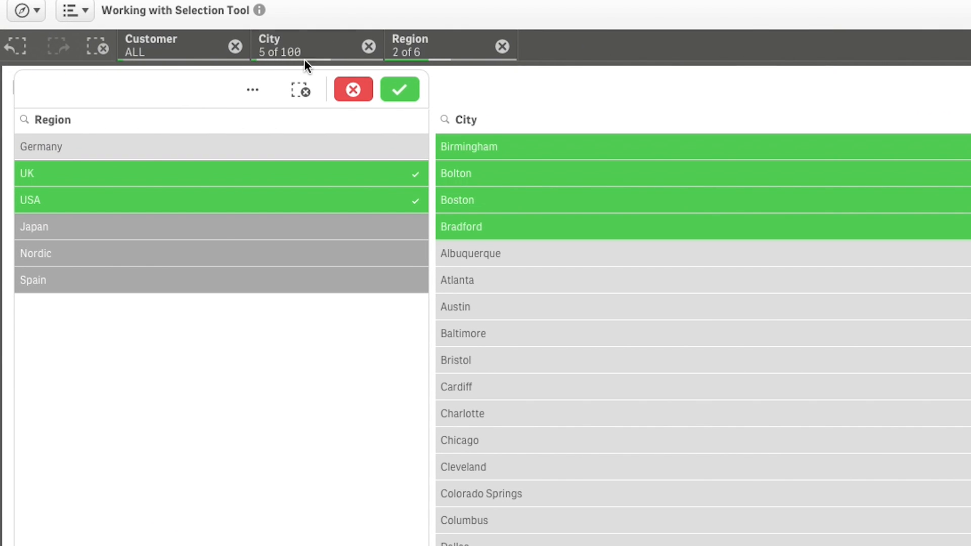
pyautogui.moveTo(386, 69)
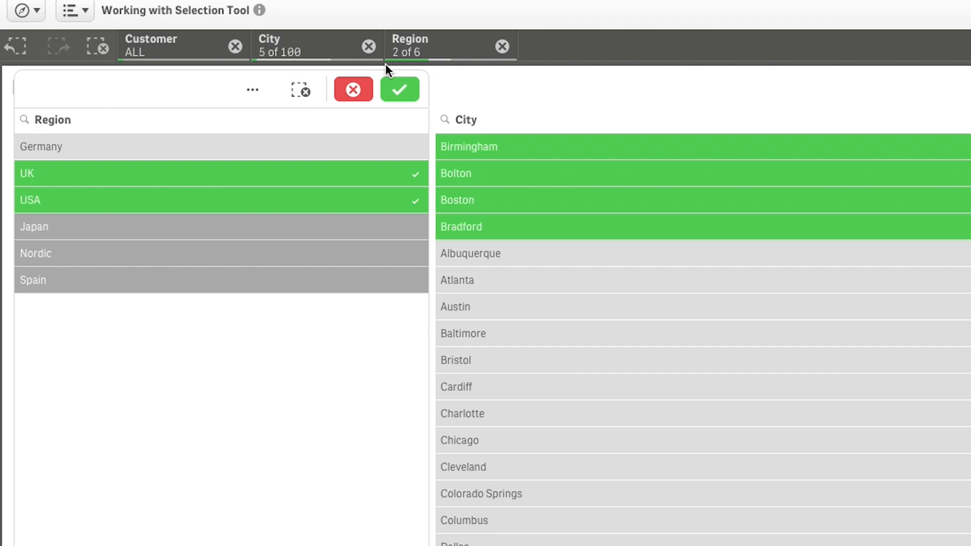
pyautogui.moveTo(411, 70)
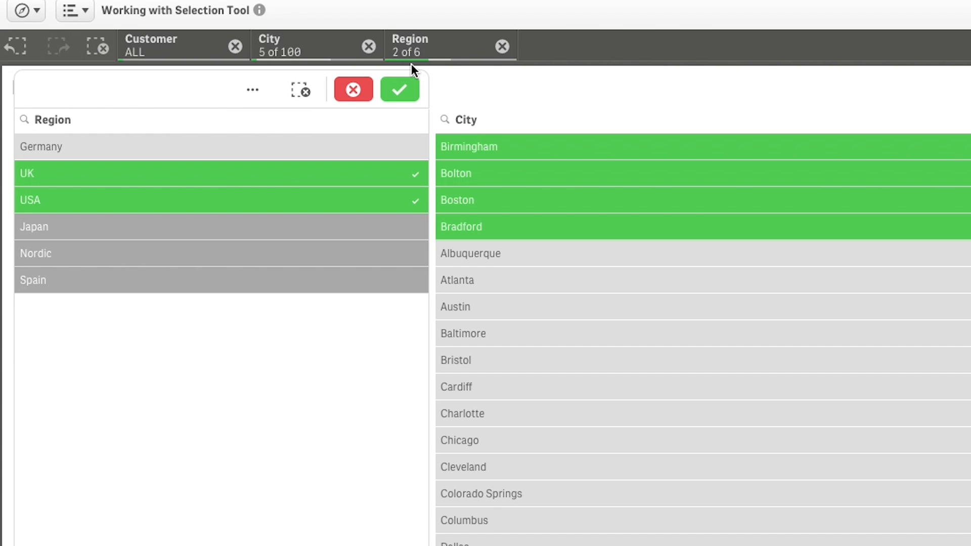
pyautogui.moveTo(441, 70)
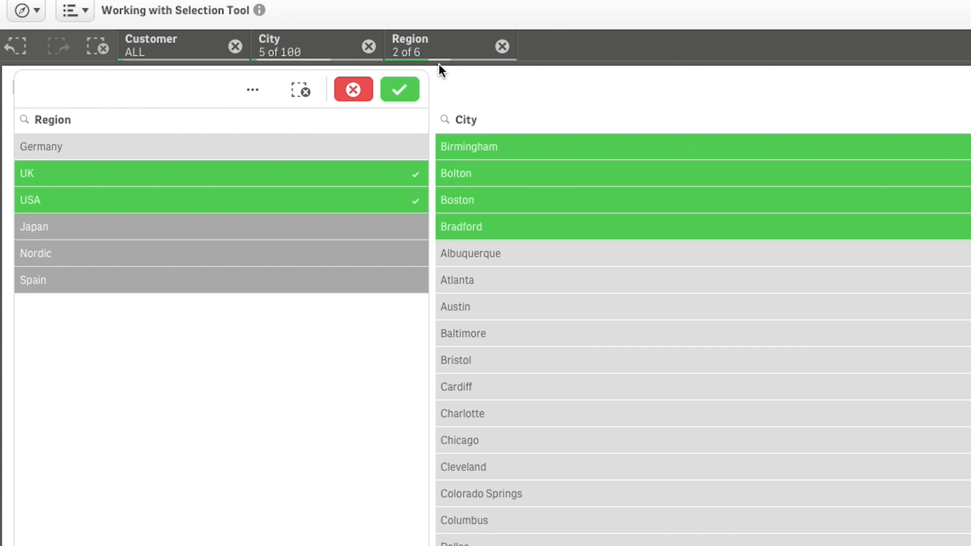
pyautogui.moveTo(479, 71)
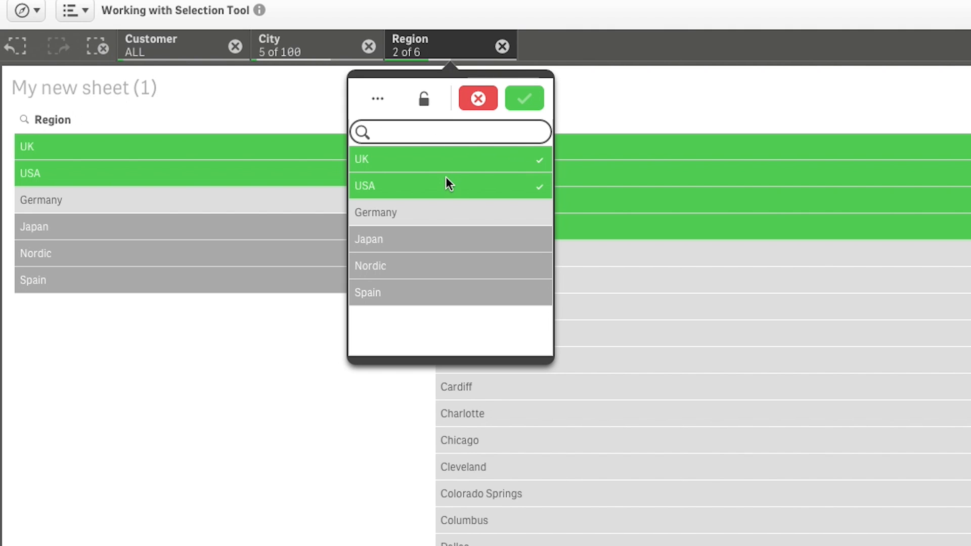
# Lock the UK and USA Region selection from its chip in the selections bar
pyautogui.click(449, 186)
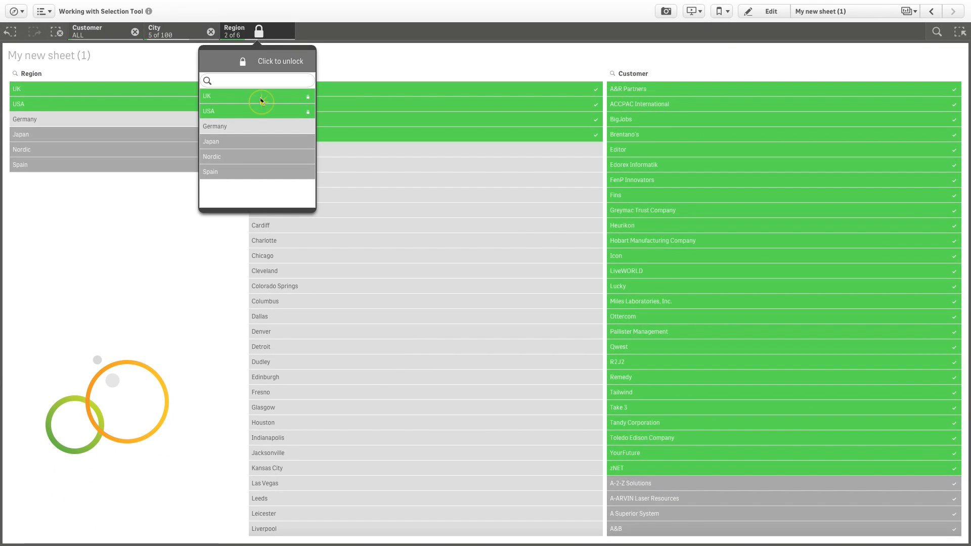
pyautogui.moveTo(263, 103)
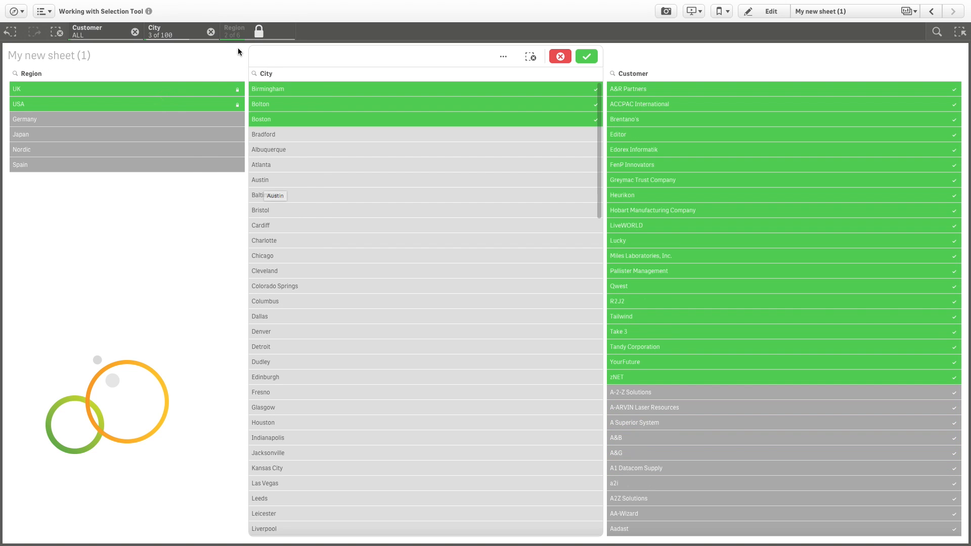
# Unlock the UK and USA Region selection from its chip in the selections bar
pyautogui.click(235, 32)
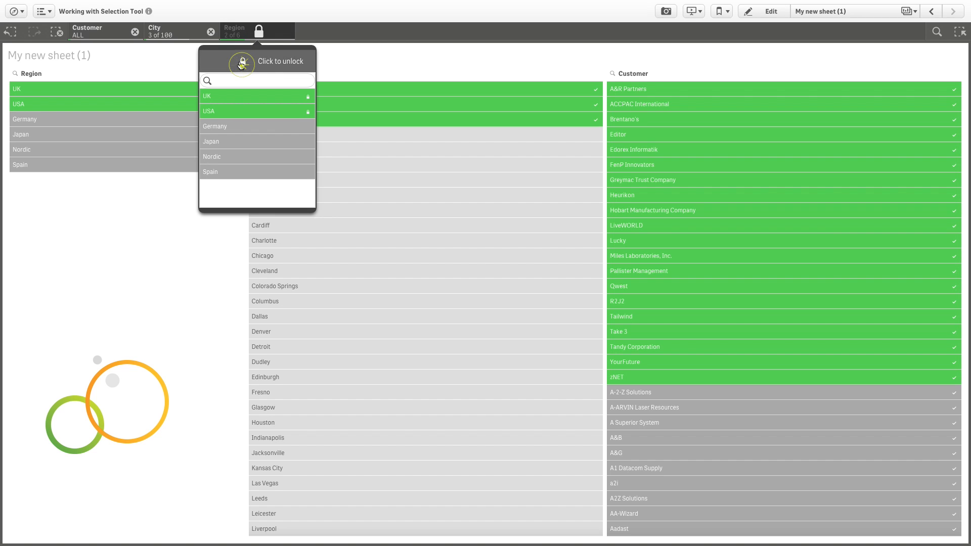
pyautogui.click(240, 63)
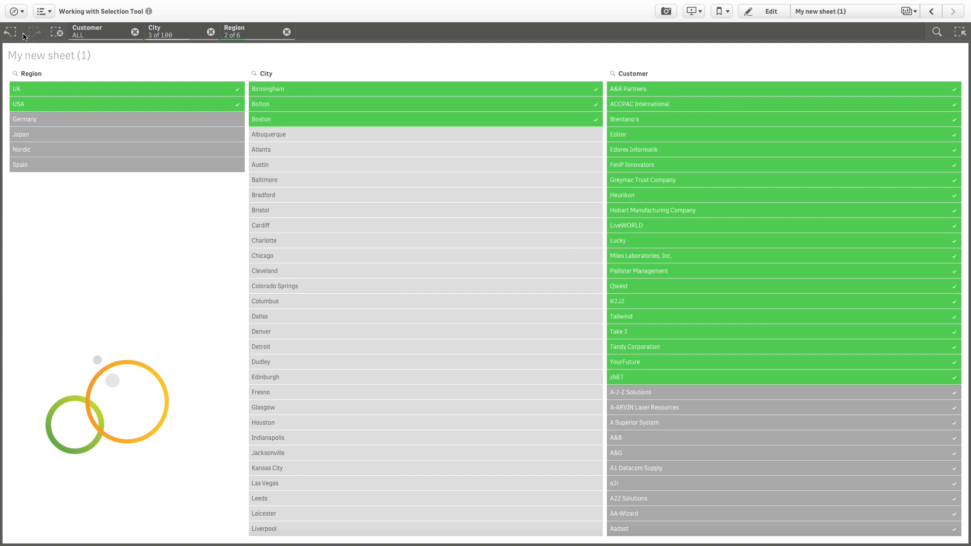
# Step back so only the locked UK and USA Region selection remains
pyautogui.click(258, 31)
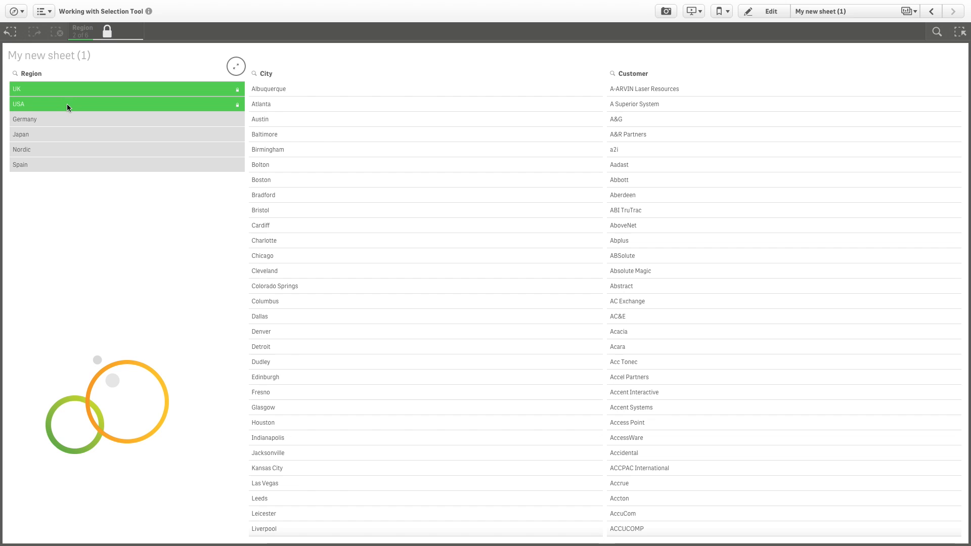
# Search the City list for 'Card' and confirm Cardiff as the selected city
pyautogui.click(255, 74)
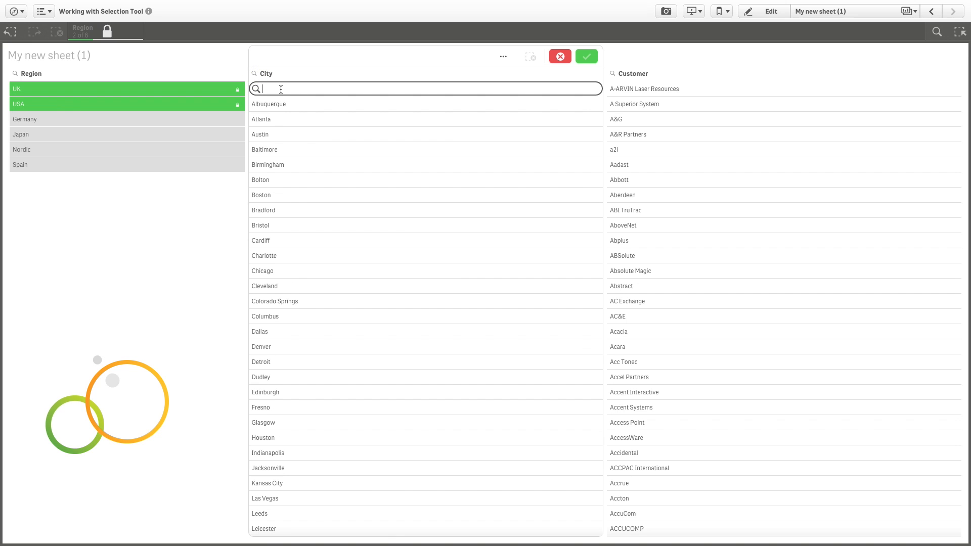
pyautogui.write('Card')
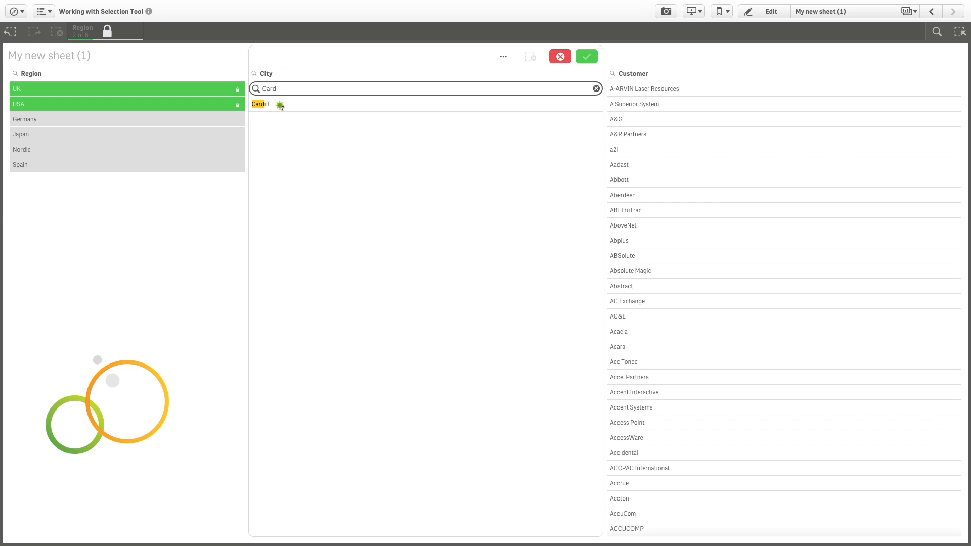
pyautogui.click(258, 105)
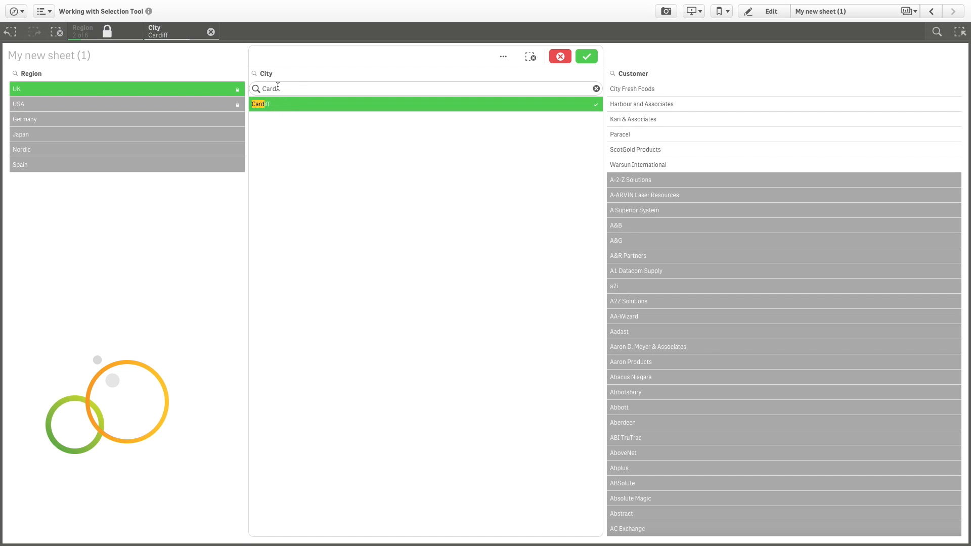
pyautogui.click(586, 56)
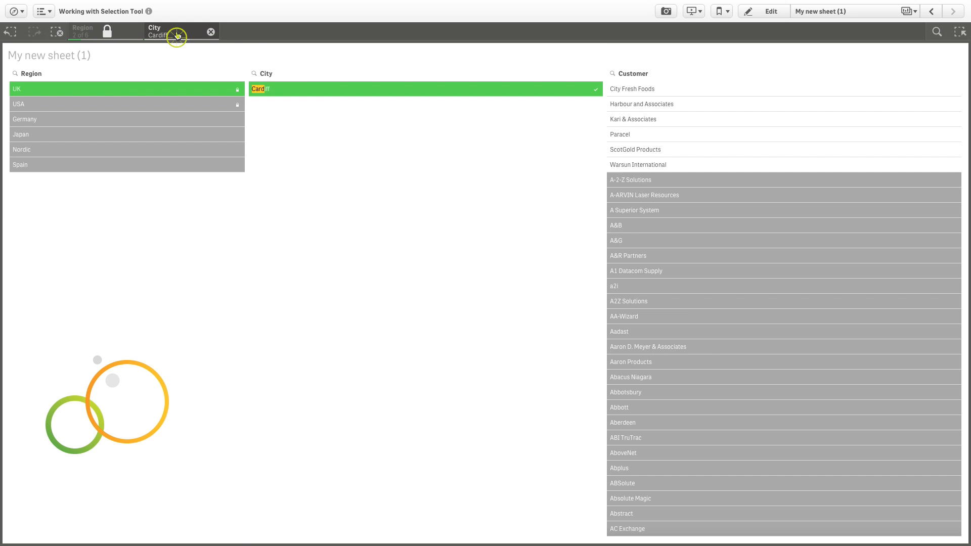
# Edit the City selection chip to confirm Bradford and Cardiff as the selected cities
pyautogui.click(177, 31)
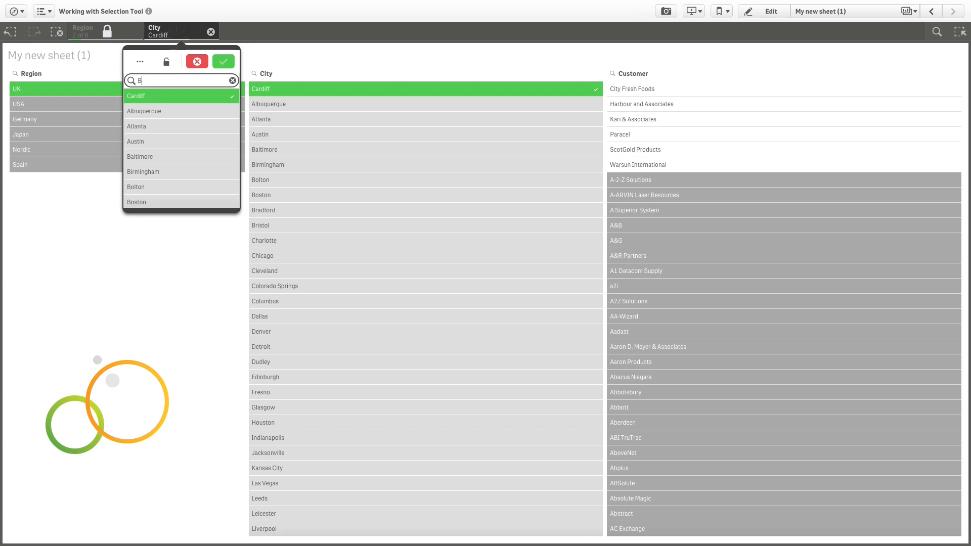
pyautogui.write('r')
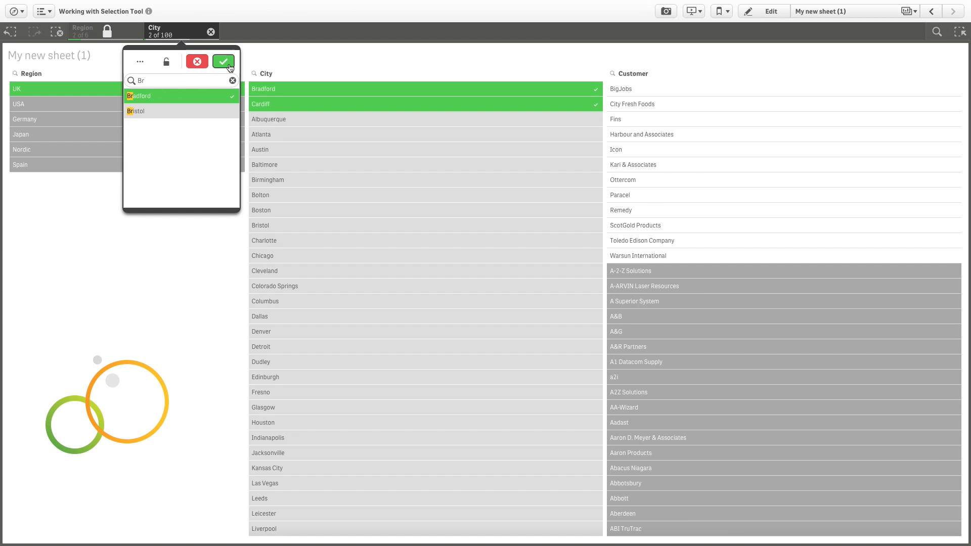
pyautogui.click(223, 60)
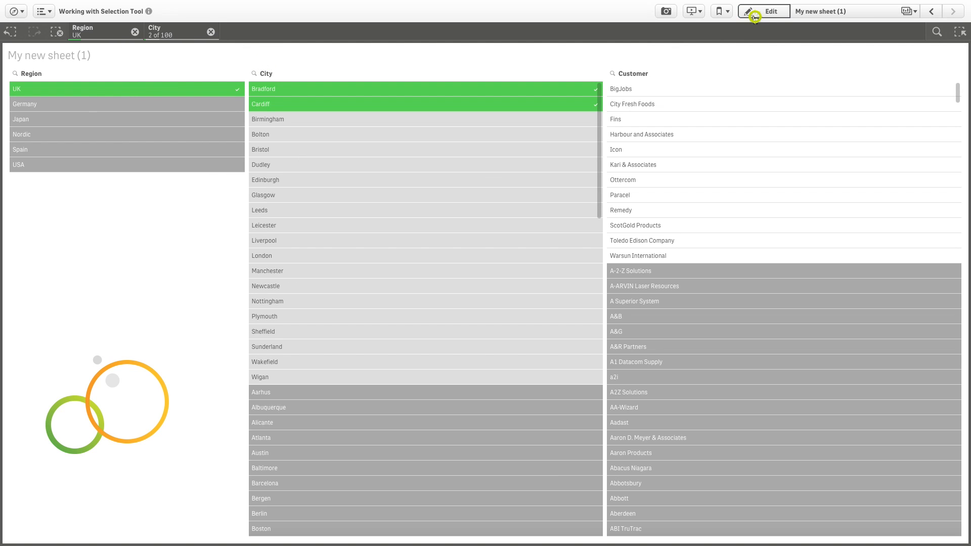
# In edit mode, shrink the City filter pane to a collapsed bar and finish editing
pyautogui.click(763, 11)
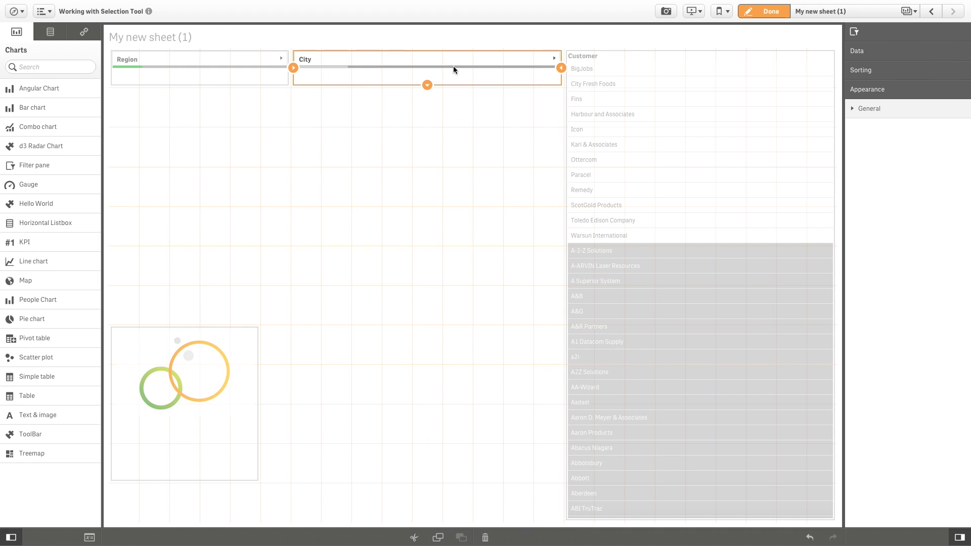
pyautogui.moveTo(454, 70); pyautogui.dragTo(197, 108)
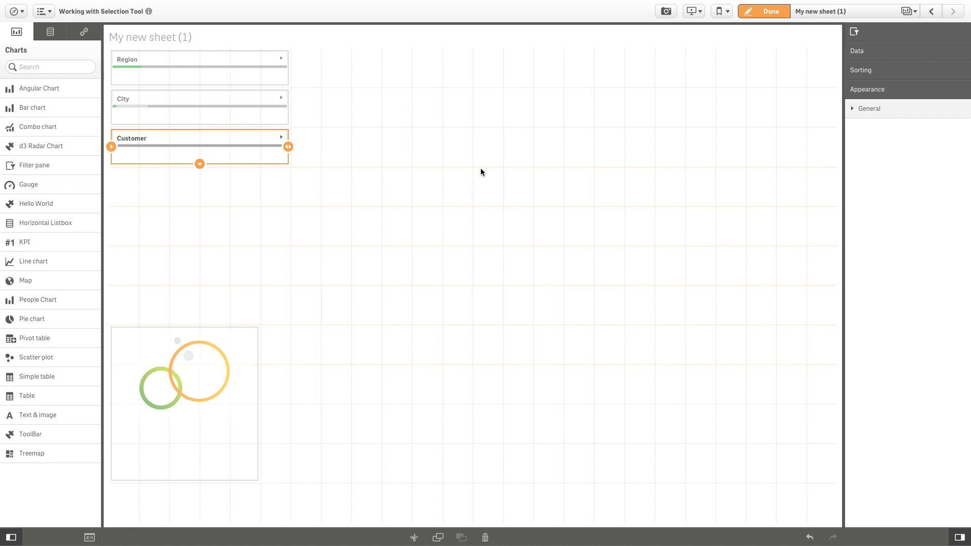
pyautogui.click(763, 11)
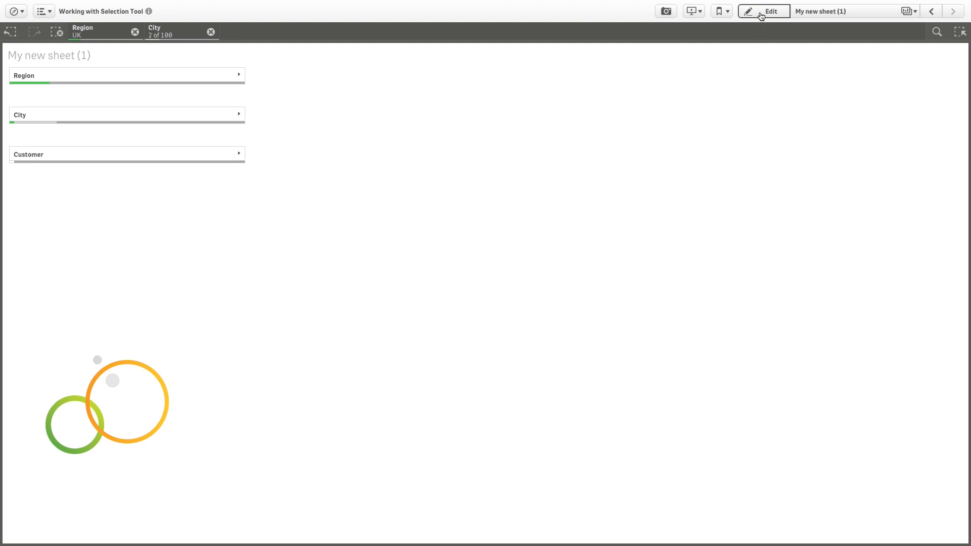
# Move on to the Dashboard sheet with the UK and two-city selections carried over
pyautogui.click(823, 11)
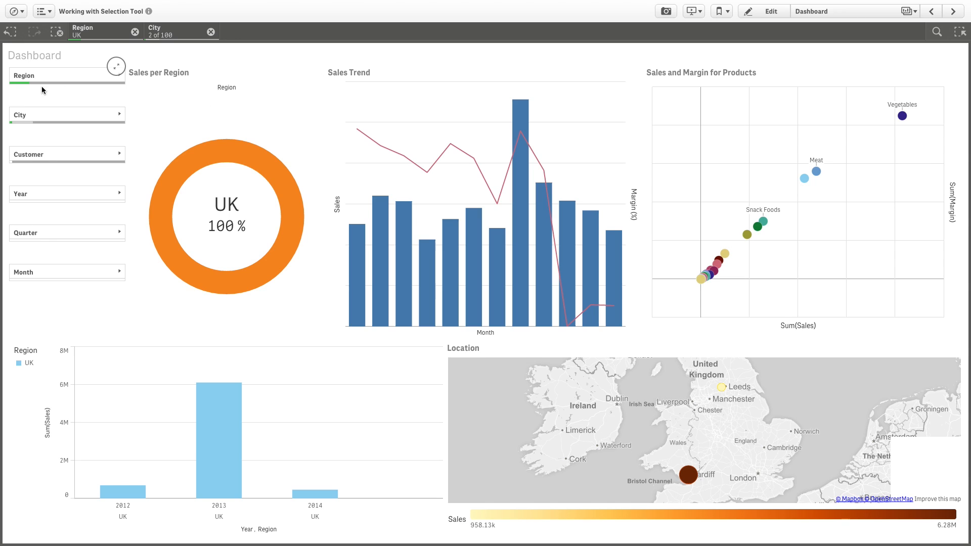
pyautogui.moveTo(132, 233)
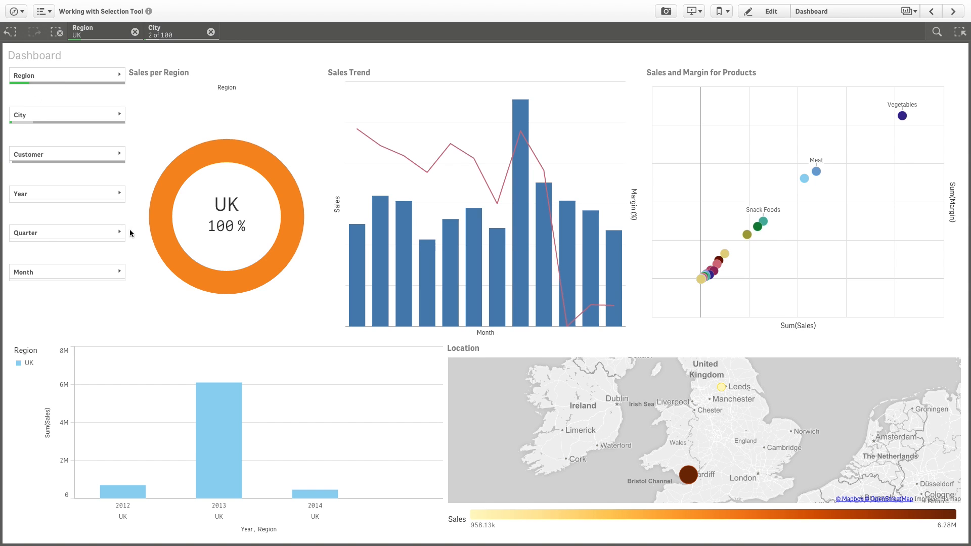
pyautogui.moveTo(83, 161)
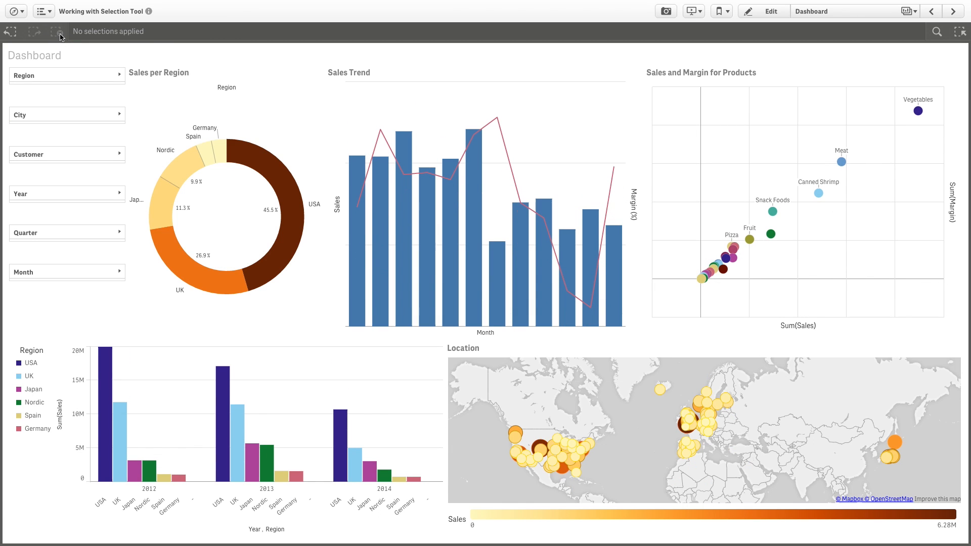
pyautogui.moveTo(77, 196)
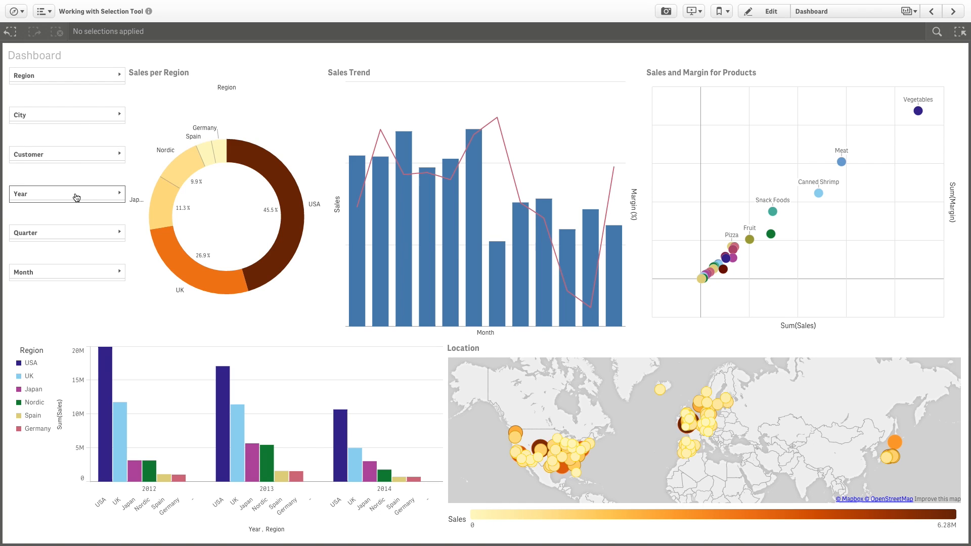
# Select Year 2014 in the Year filter pane and confirm it as the sole dashboard selection
pyautogui.click(67, 193)
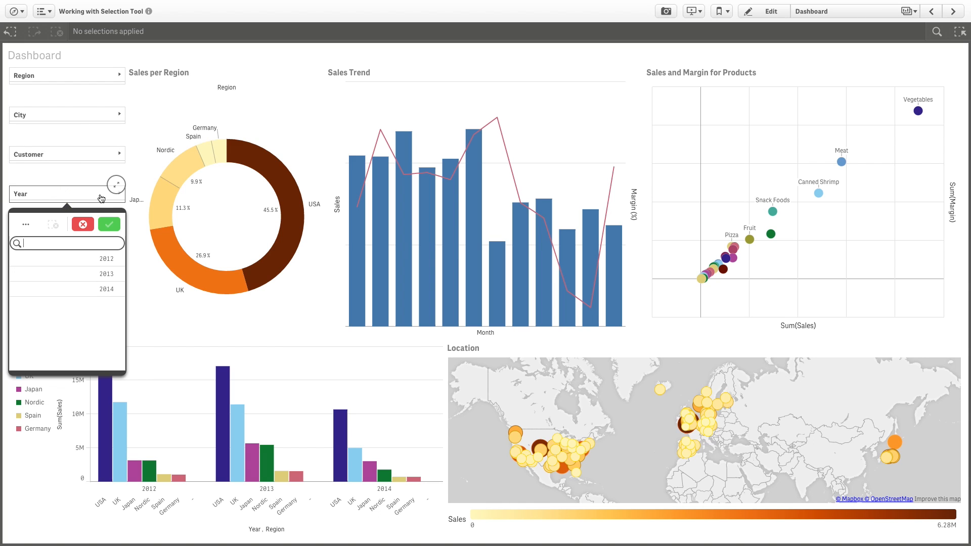
pyautogui.moveTo(101, 287)
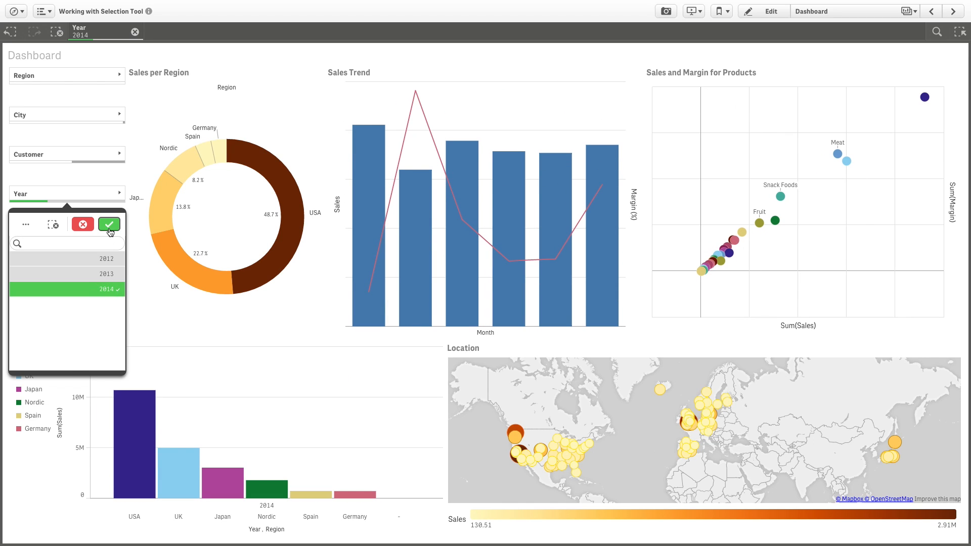
pyautogui.moveTo(109, 225)
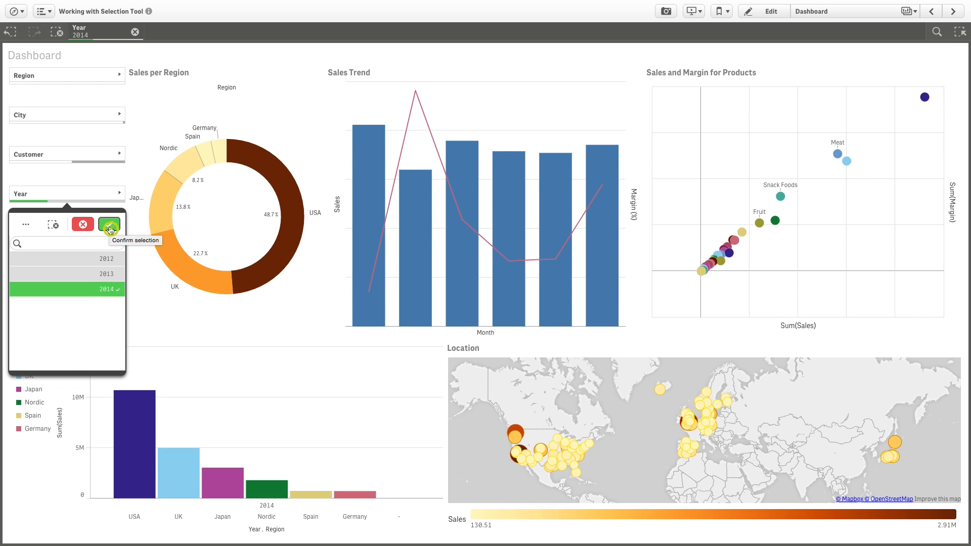
pyautogui.click(108, 224)
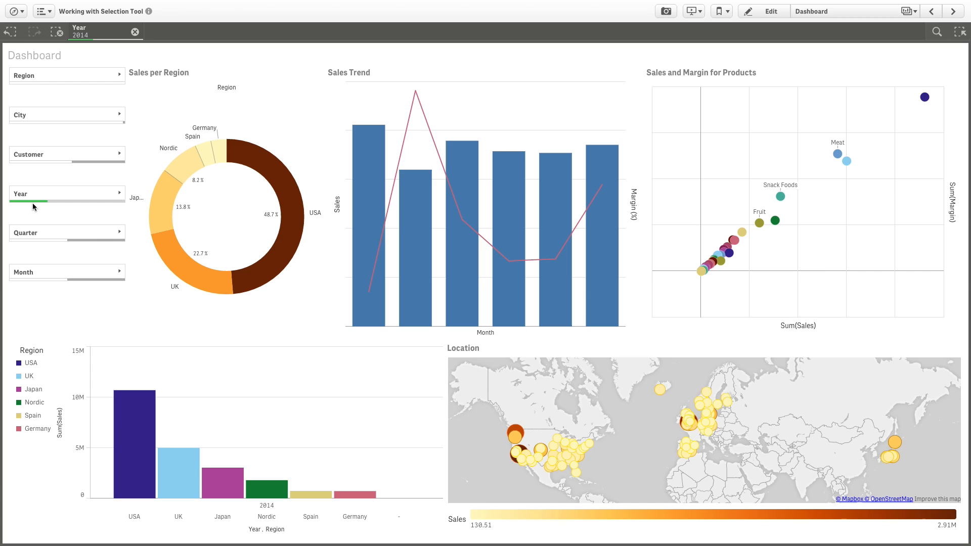
pyautogui.moveTo(85, 206)
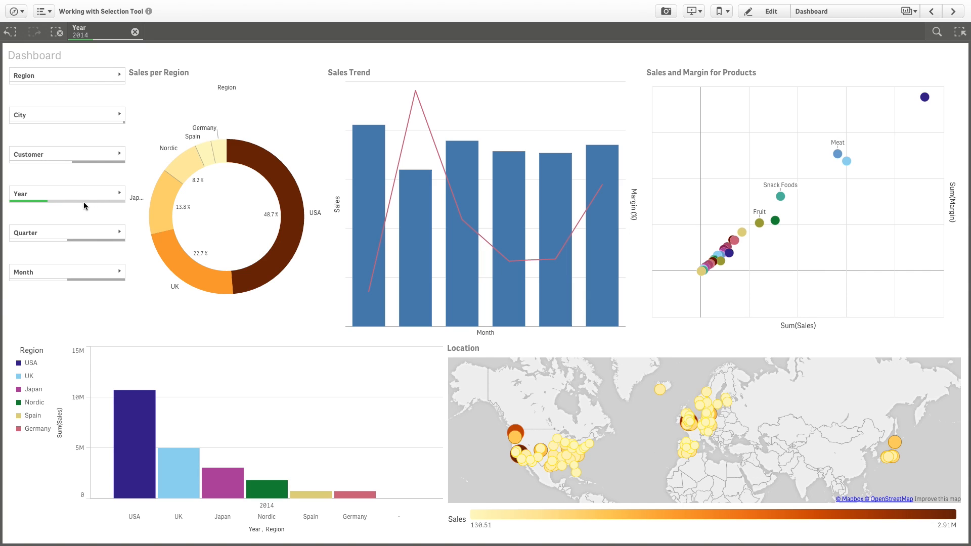
pyautogui.click(67, 193)
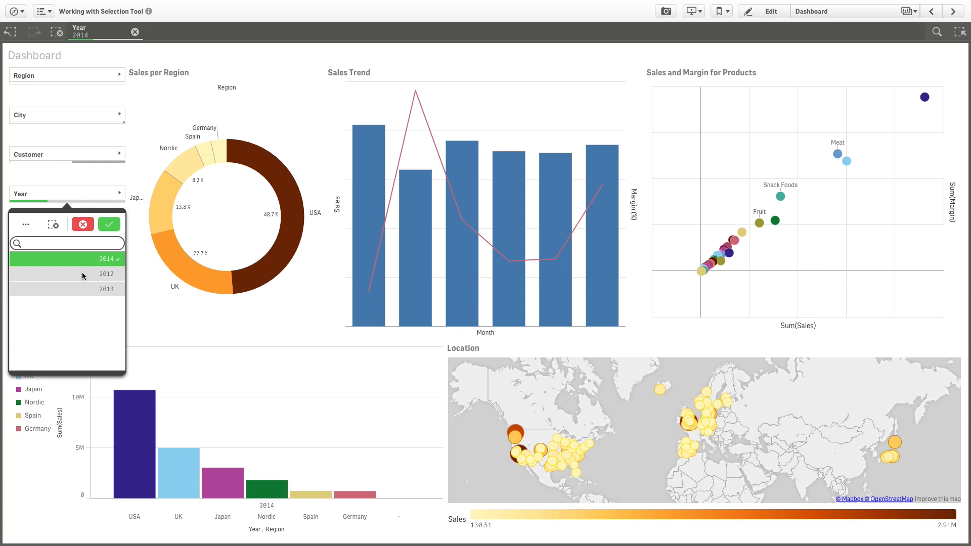
pyautogui.moveTo(89, 279)
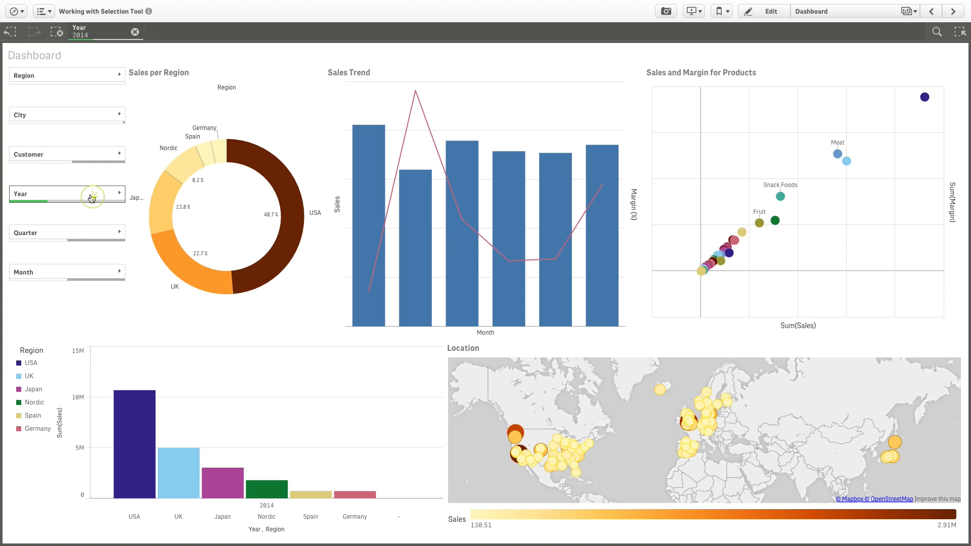
# Add quarter Q1 to the 2014 selection via the Quarter filter pane
pyautogui.click(67, 233)
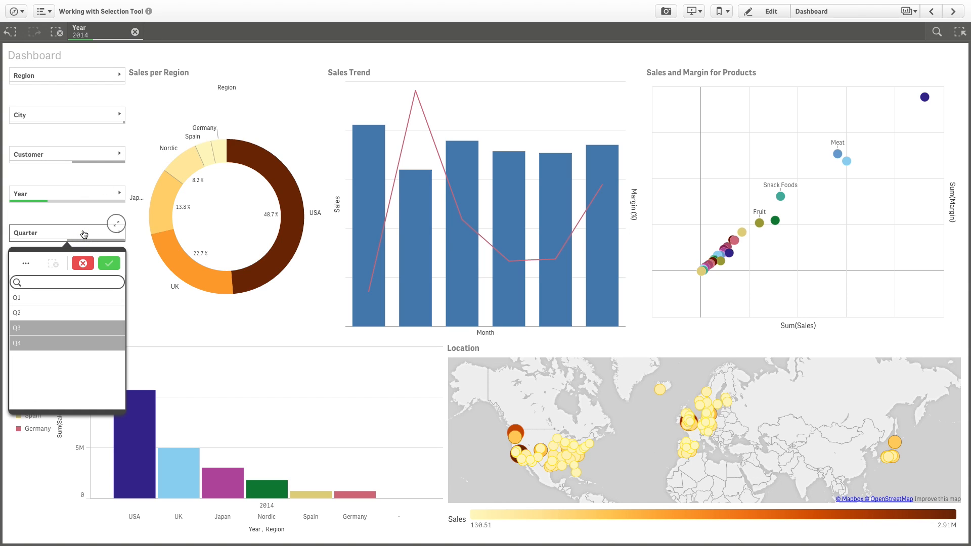
pyautogui.moveTo(79, 306)
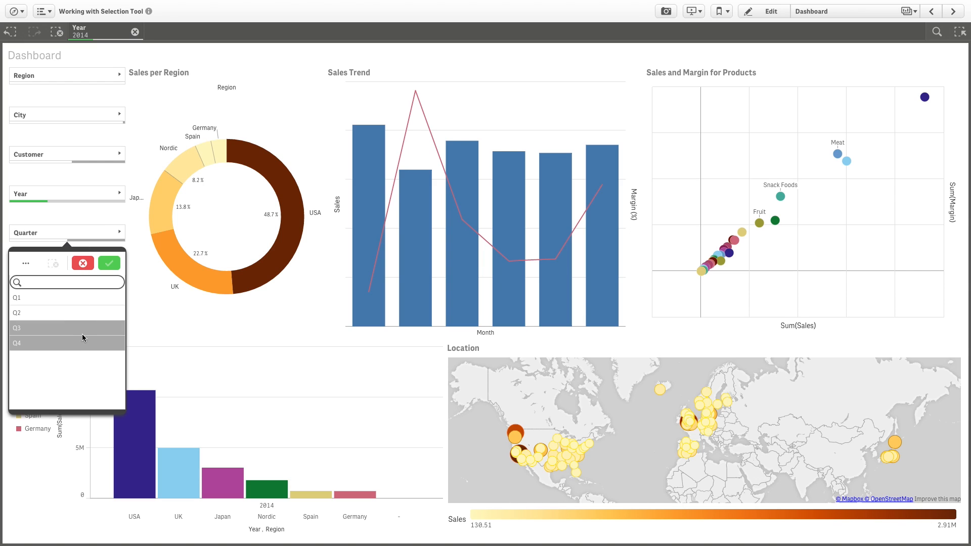
pyautogui.moveTo(82, 307)
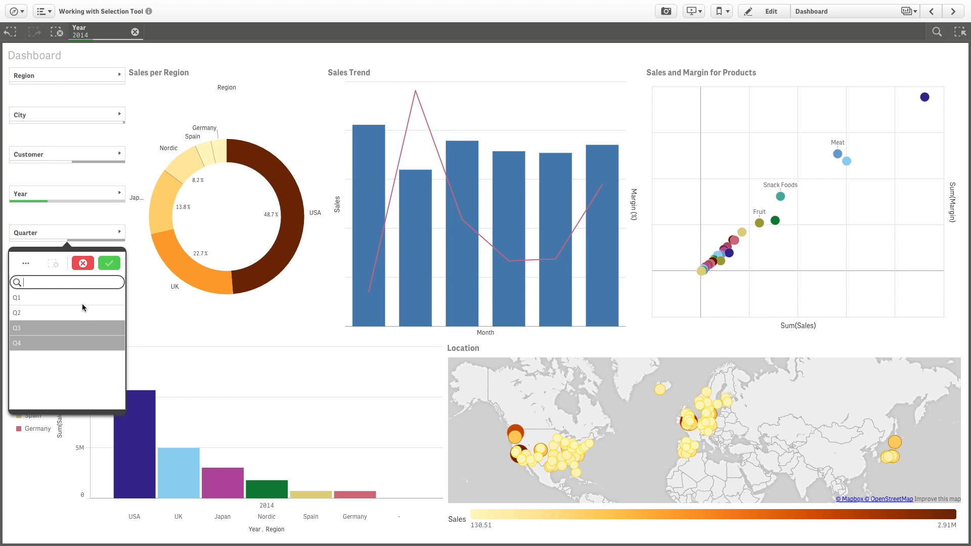
pyautogui.click(17, 297)
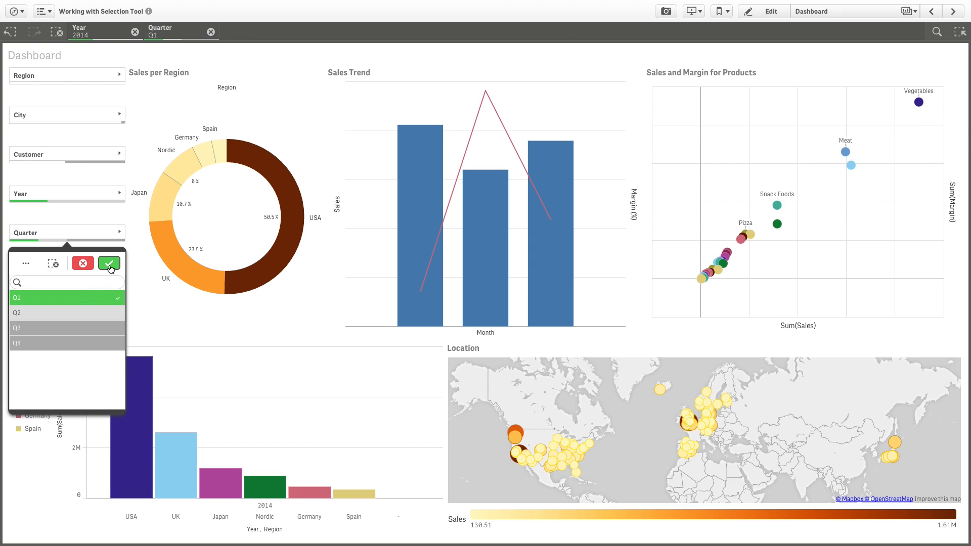
pyautogui.click(109, 263)
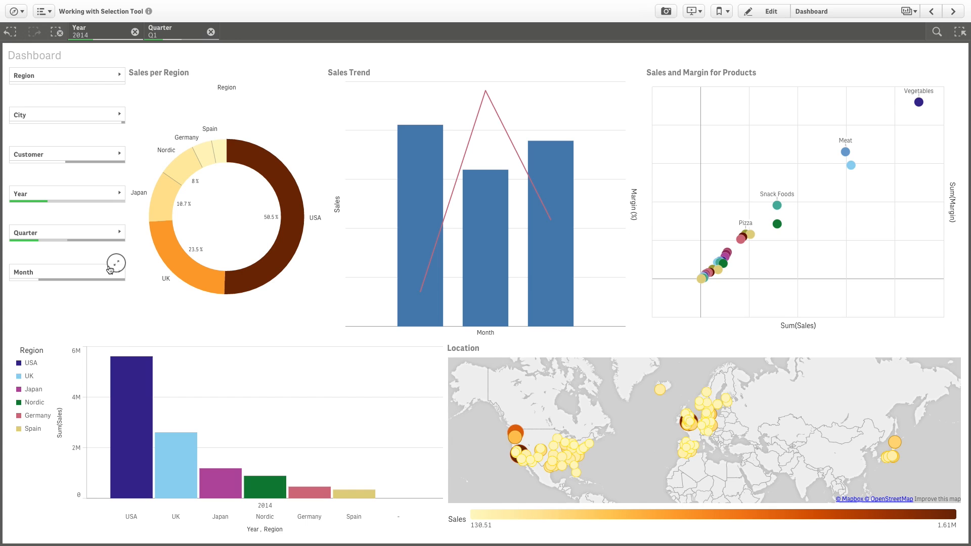
# Add months Jan and Feb via the Month filter pane, narrowing the sales trend to two months
pyautogui.click(67, 272)
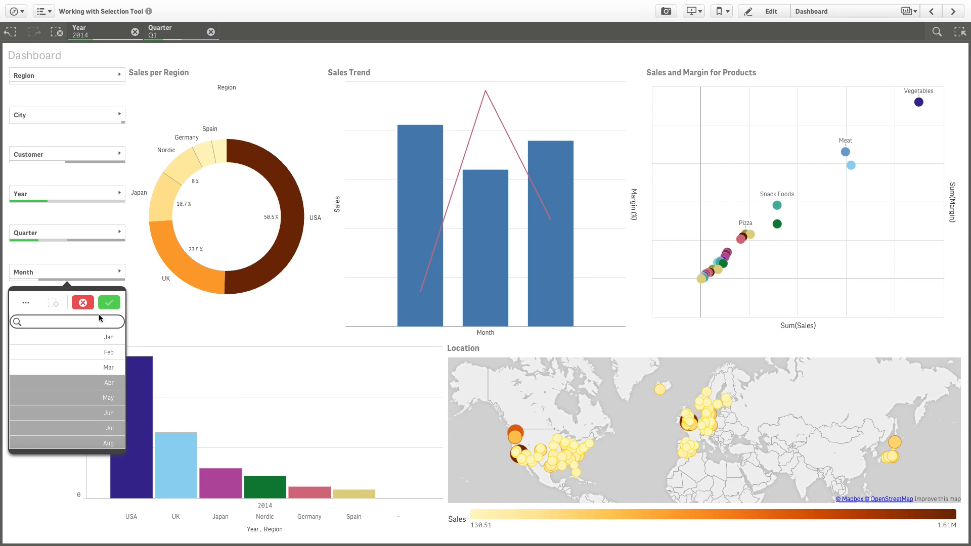
pyautogui.click(86, 351)
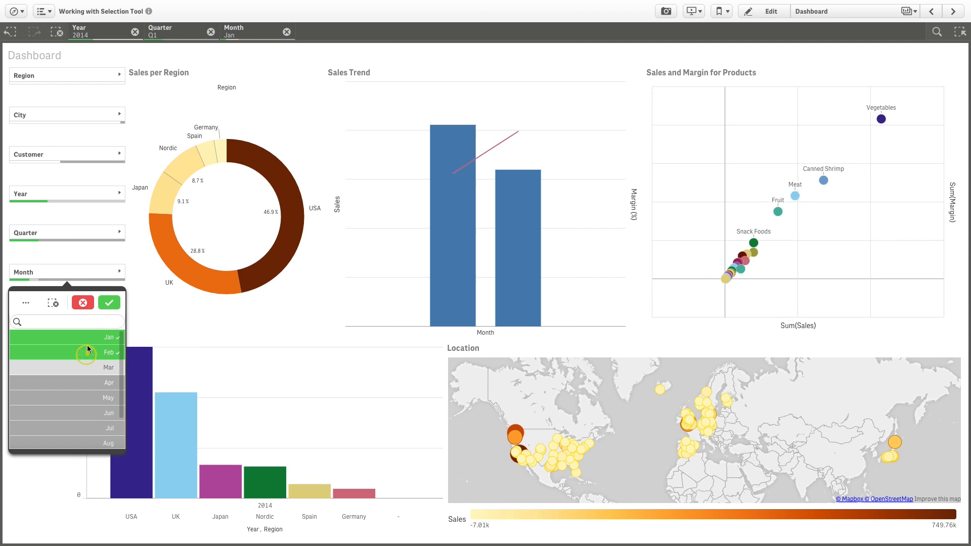
pyautogui.click(109, 302)
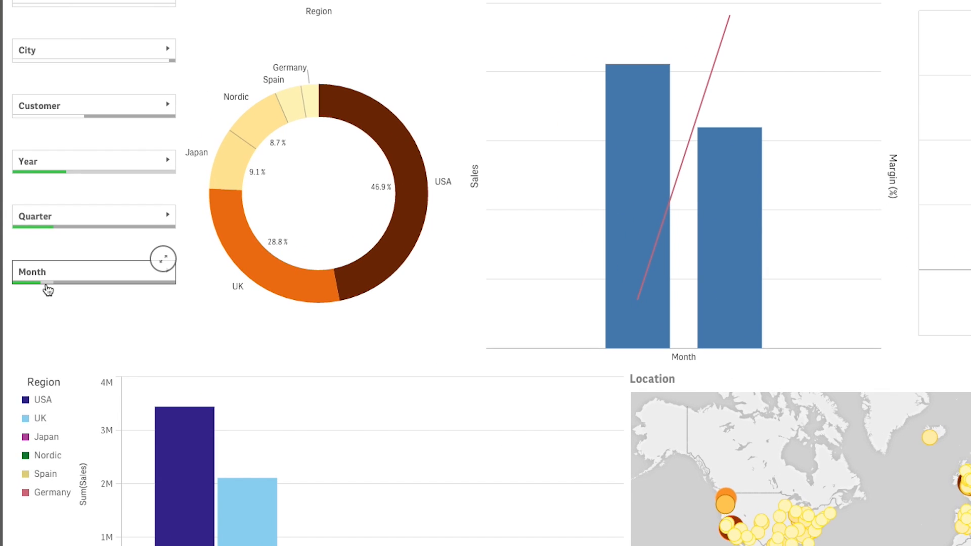
pyautogui.moveTo(97, 288)
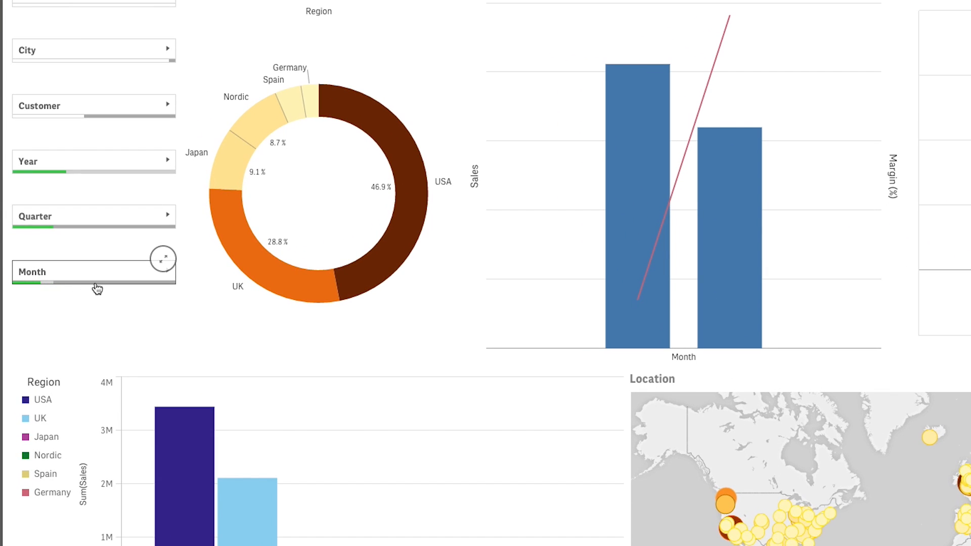